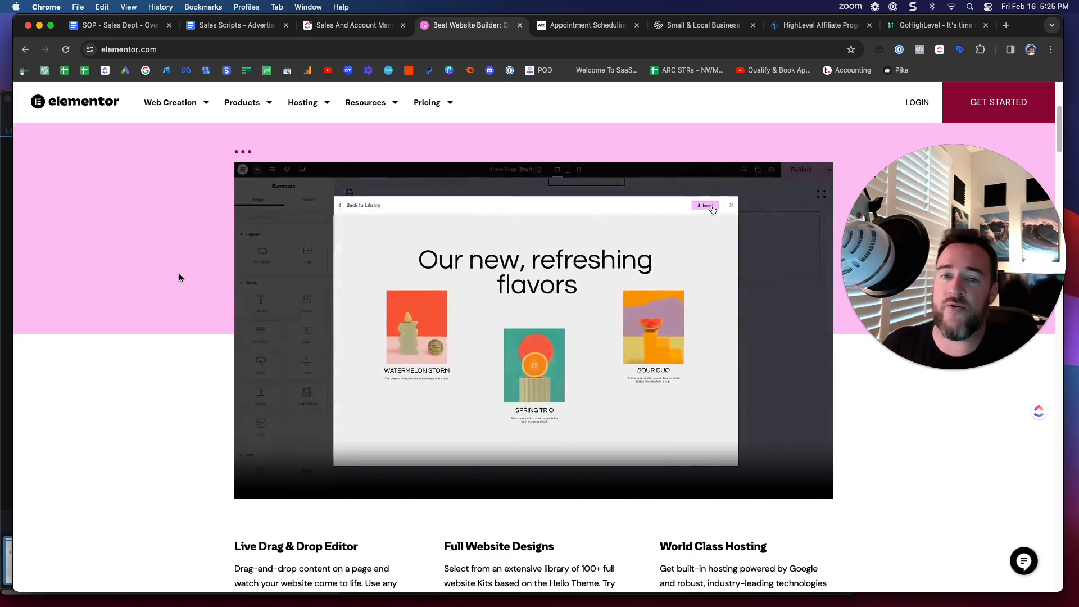
Return to the Elementor home page and go to the Hello Theme product page via the Products menu.
left_click(705, 205)
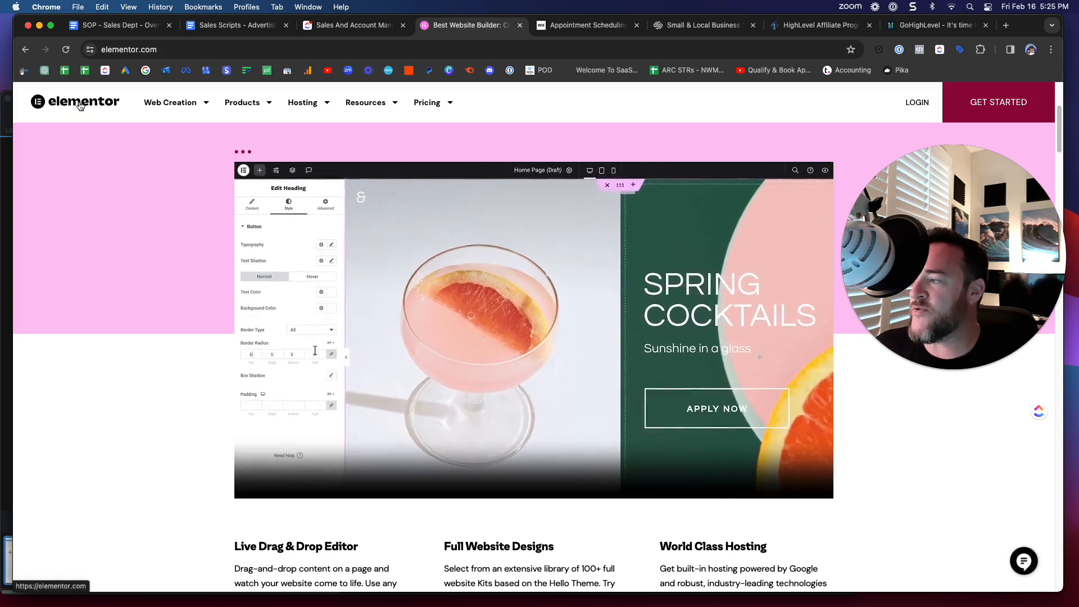
left_click(74, 101)
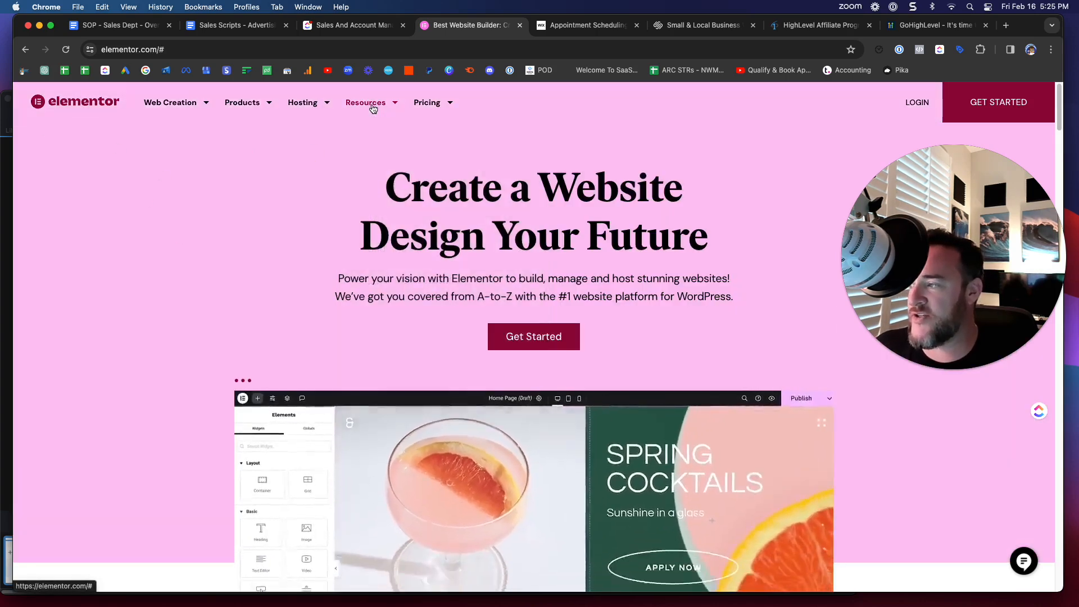
left_click(365, 102)
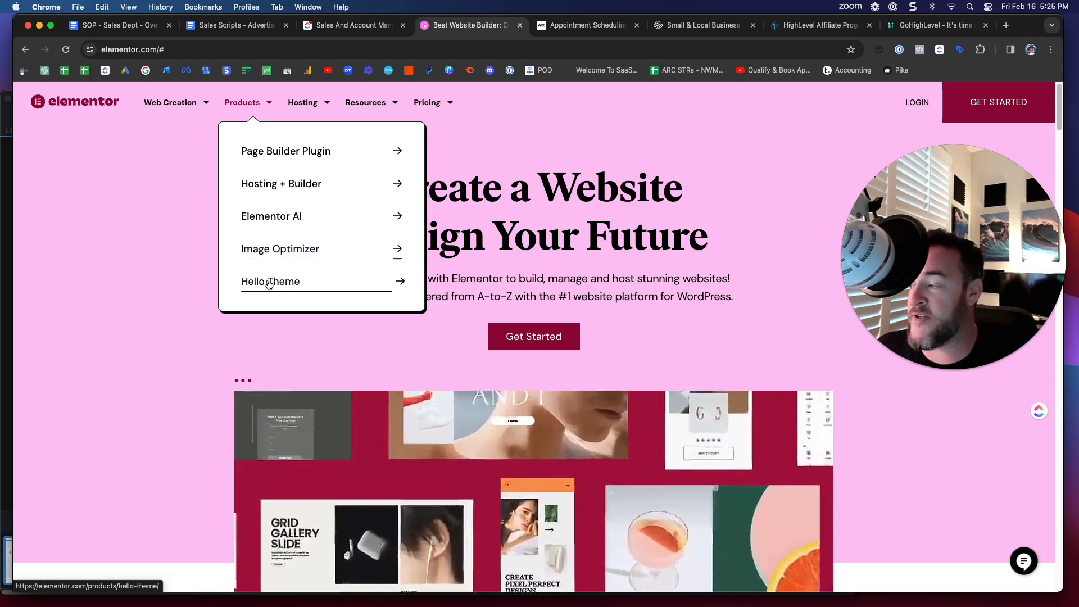
left_click(270, 281)
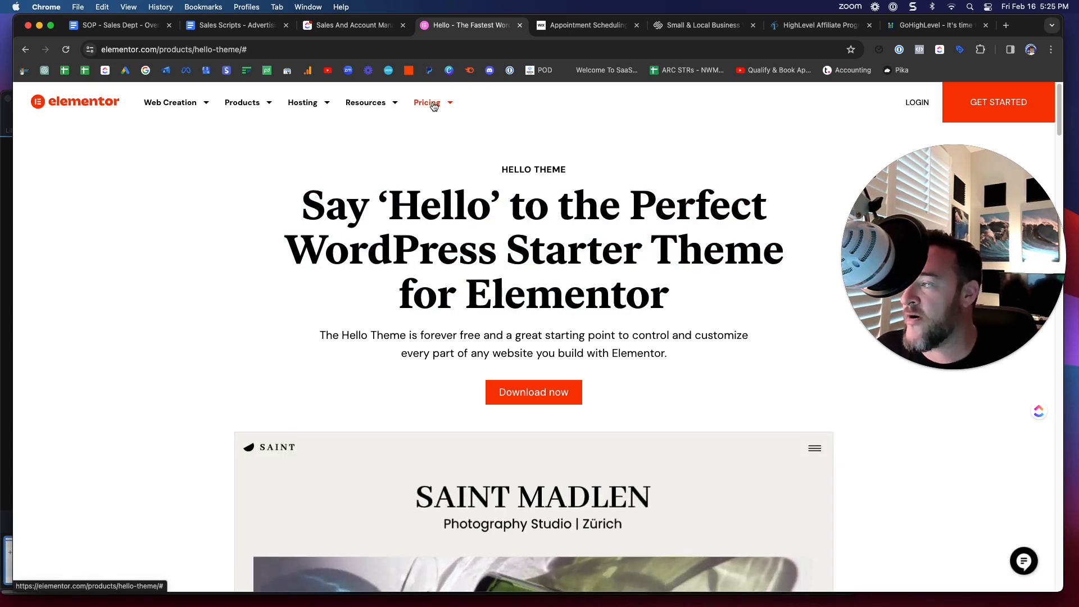
View the Page Builder Plugin pricing plans, then return to the Elementor home page.
left_click(427, 103)
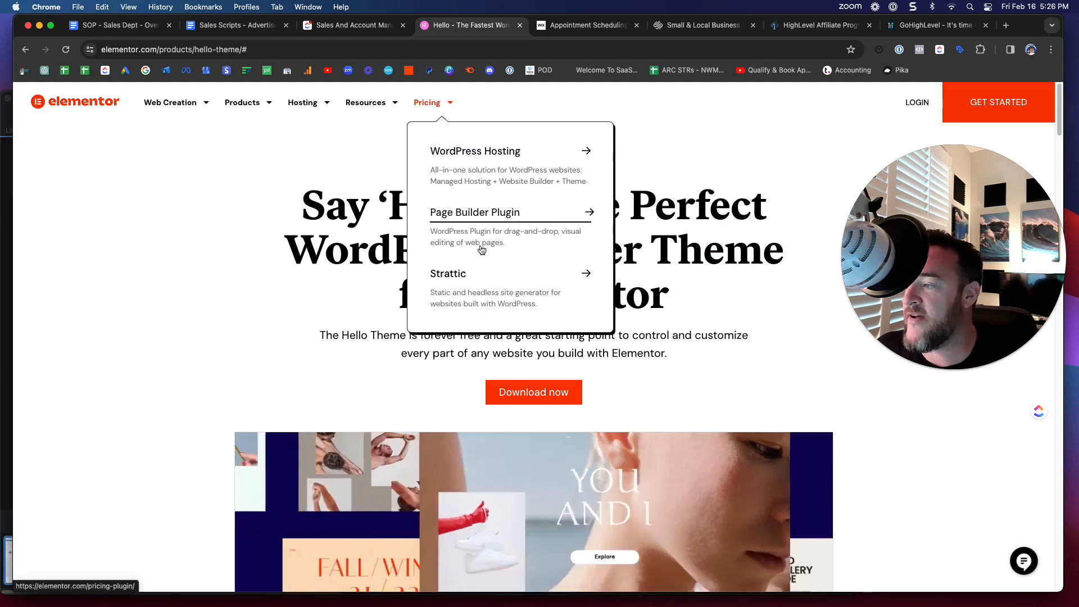
left_click(474, 213)
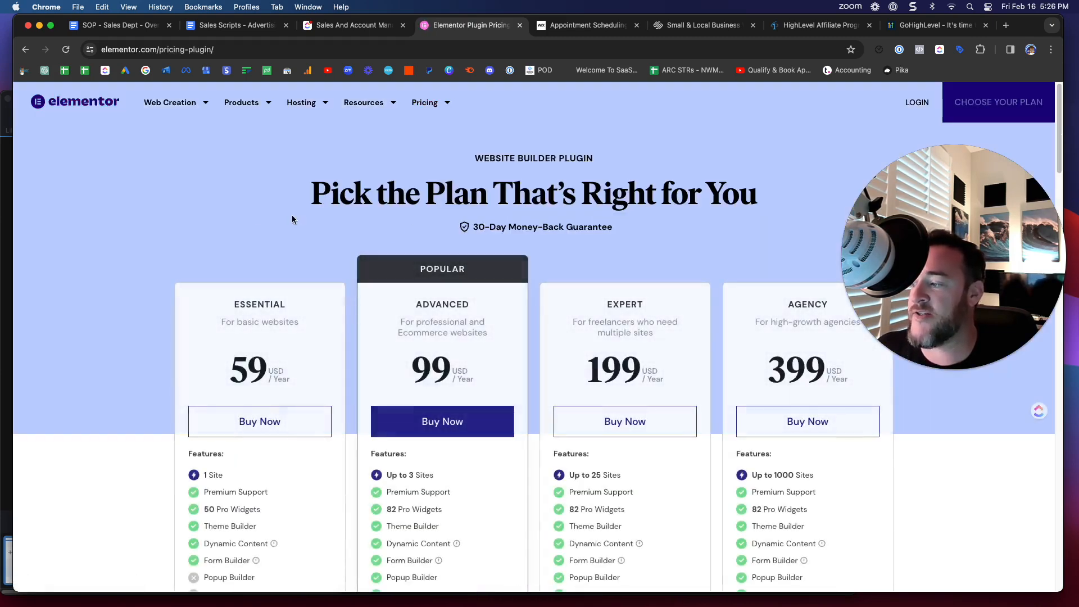
left_click(61, 102)
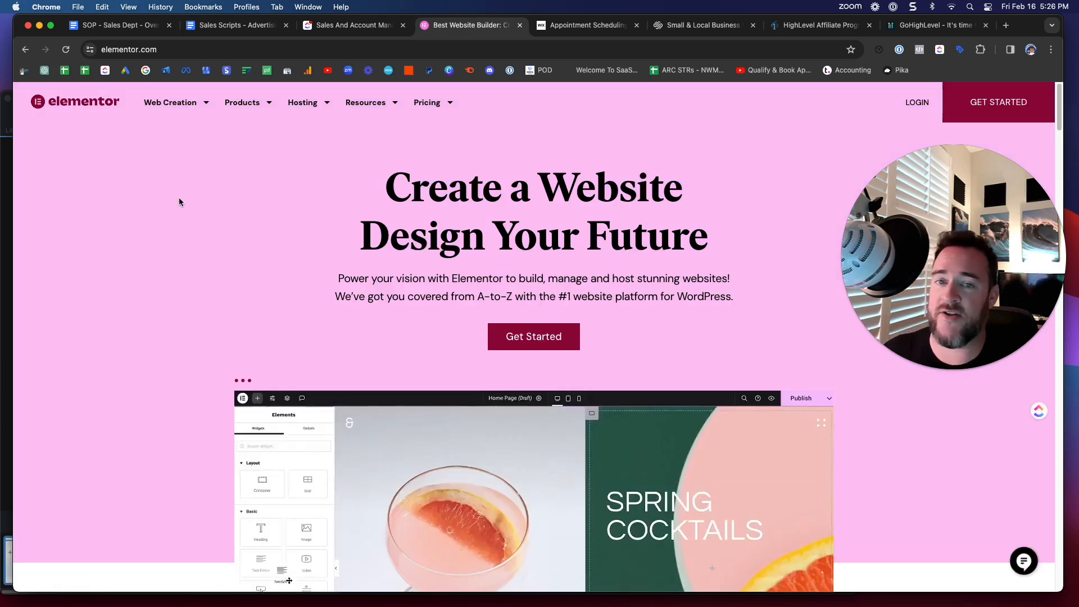
mouse_move(192, 199)
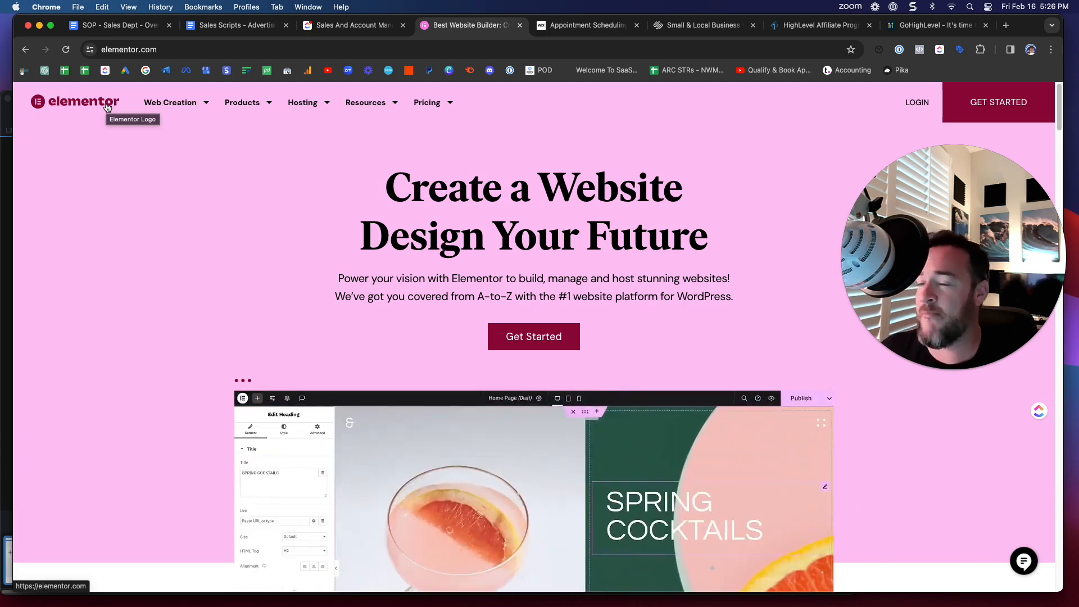
Switch to the Wix Premium plans tab listing Enterprise, Business Elite, Business, Core and Light.
left_click(585, 24)
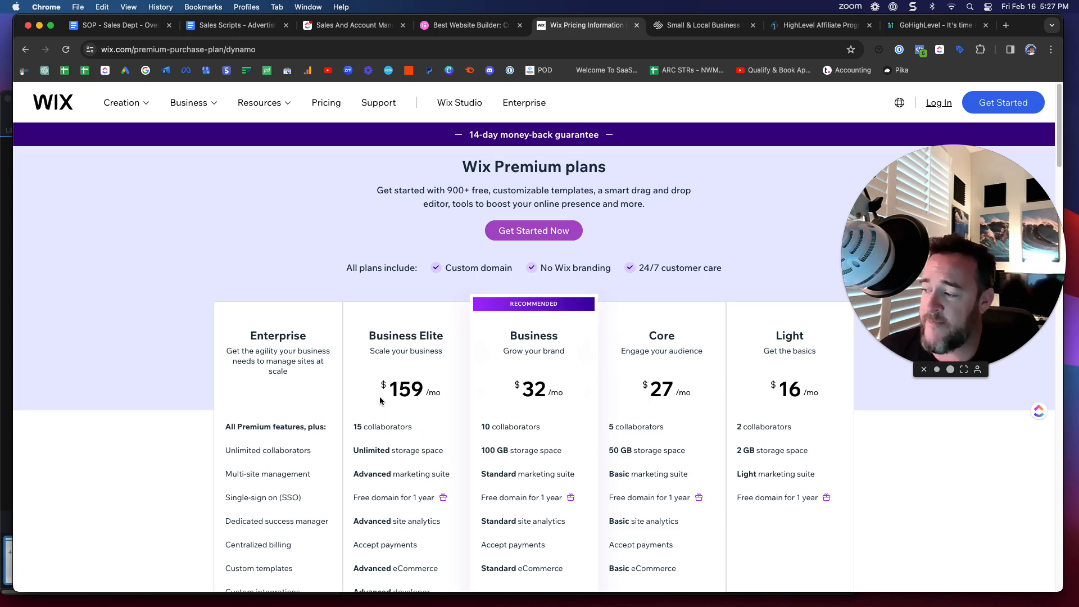
mouse_move(734, 272)
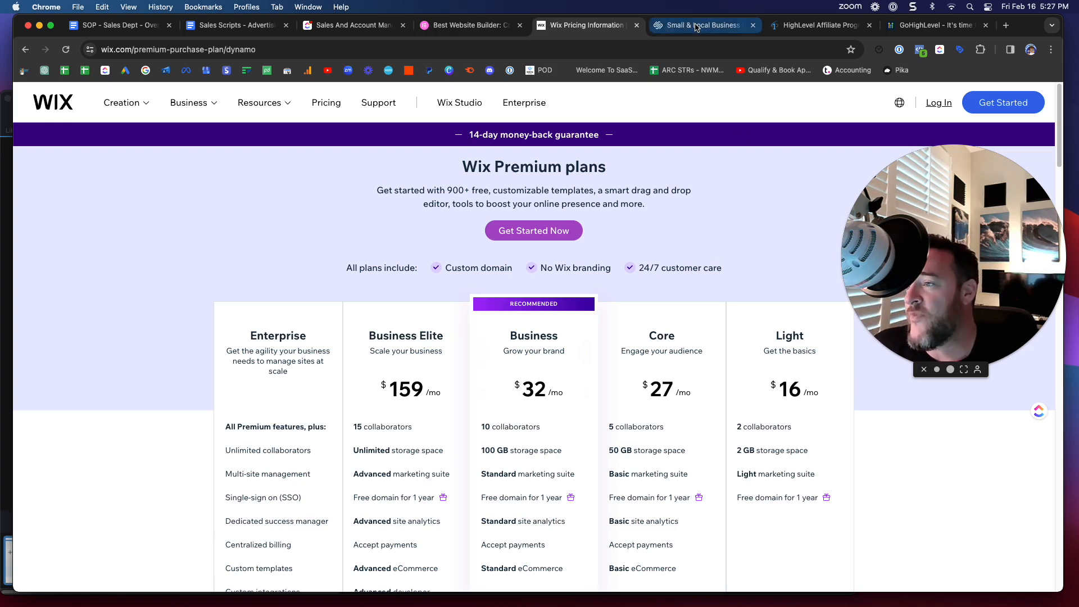
Switch to Squarespace, view the Sell Services page, then return home and close the Resources menu.
left_click(702, 25)
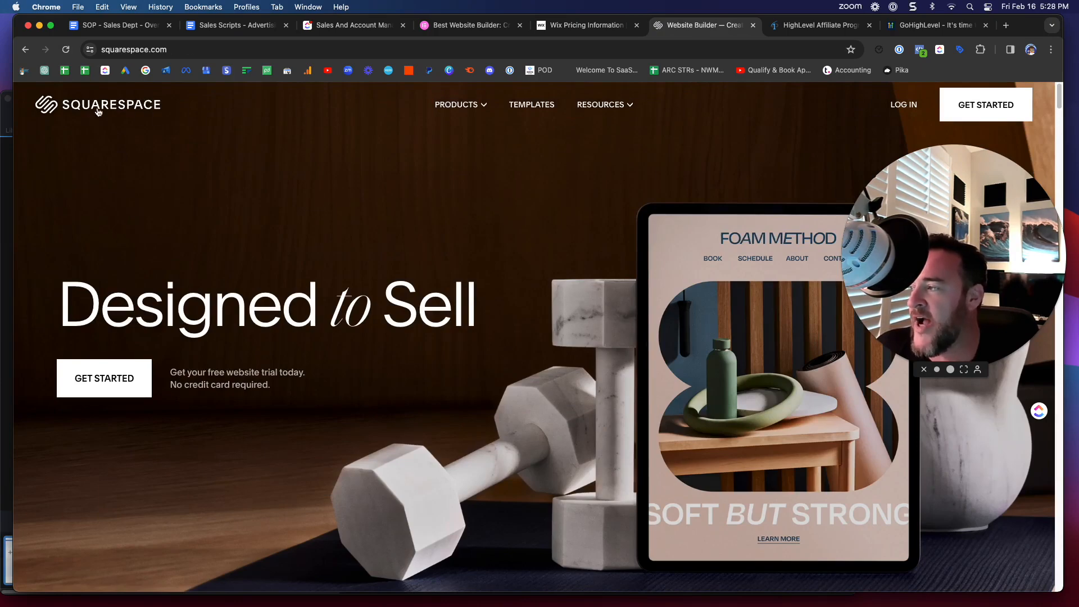
left_click(456, 105)
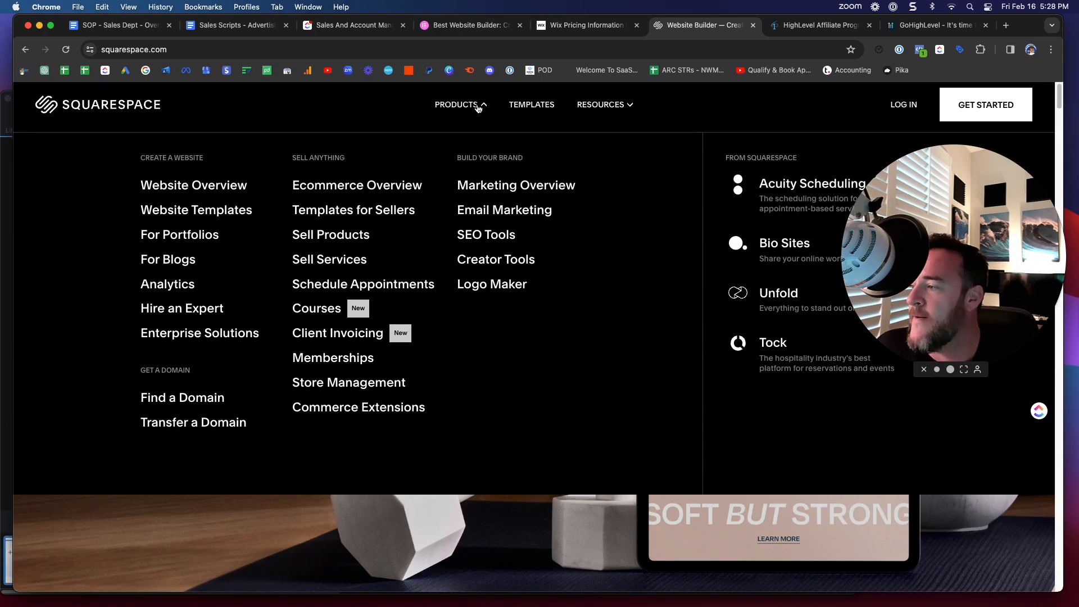
left_click(329, 258)
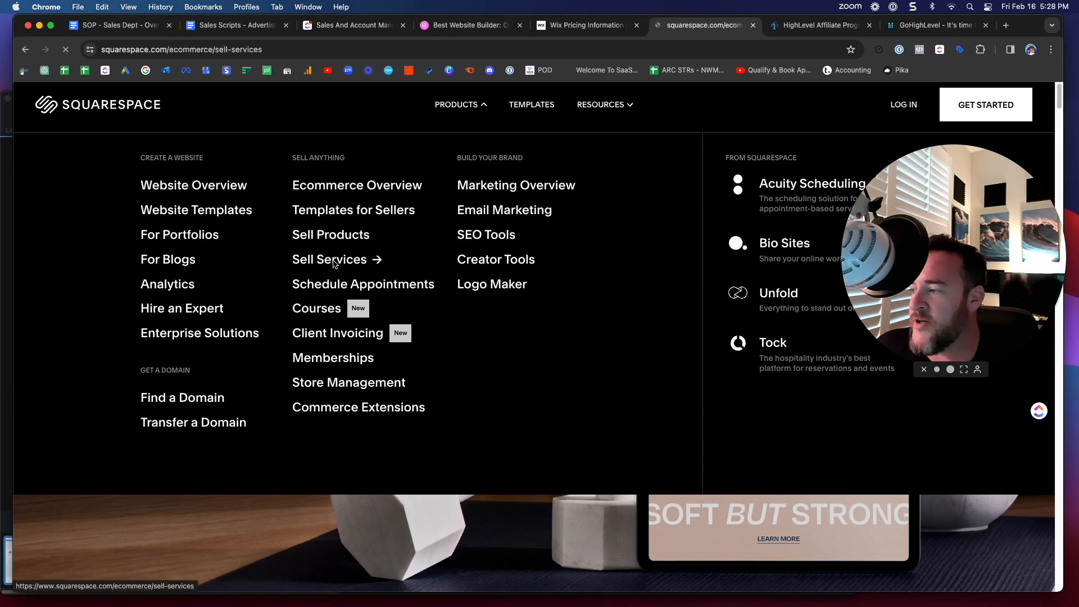
left_click(330, 259)
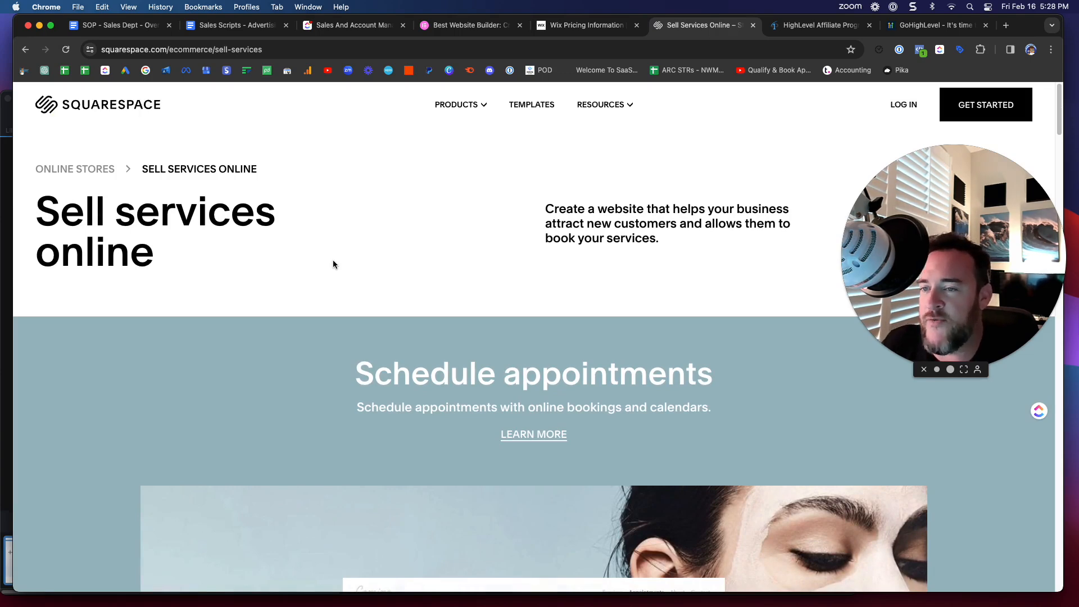
mouse_move(115, 349)
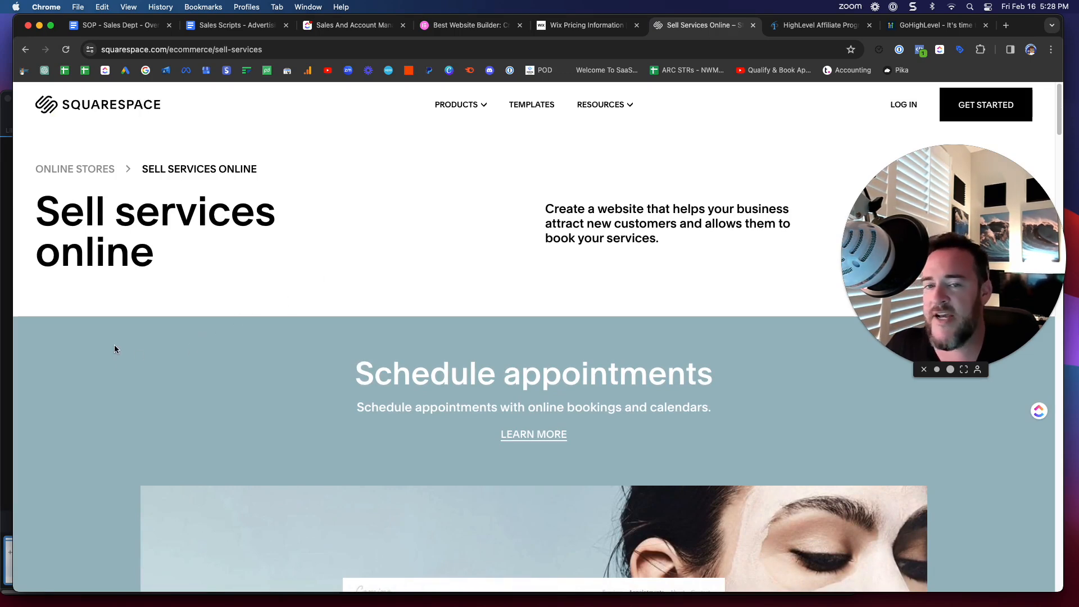
mouse_move(92, 363)
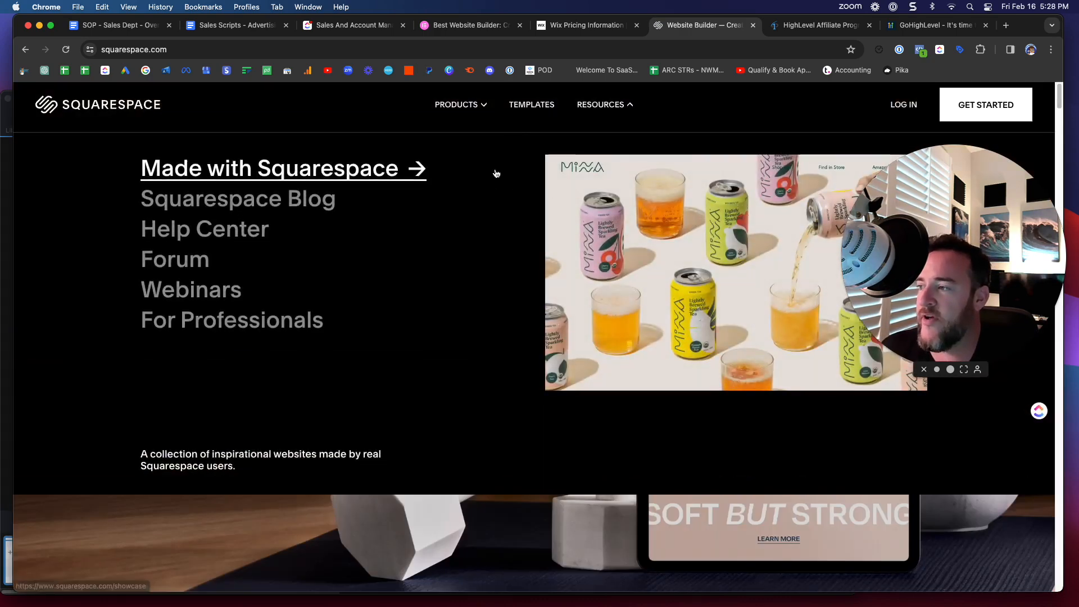
left_click(456, 105)
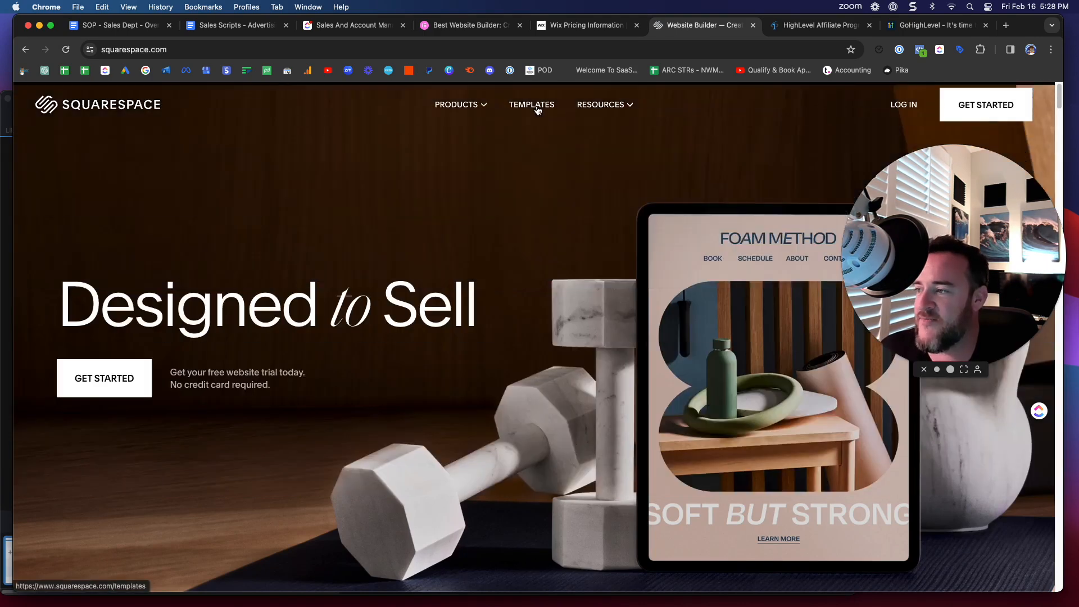
mouse_move(924, 107)
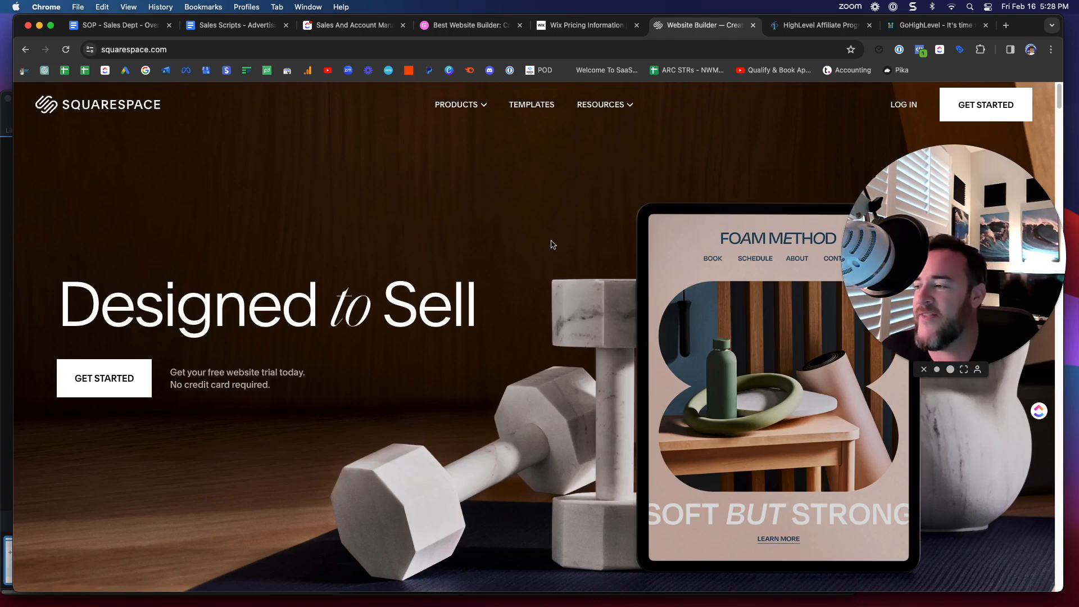
Revisit the Wix plans and Elementor tabs, then land on the Squarespace home page.
left_click(586, 25)
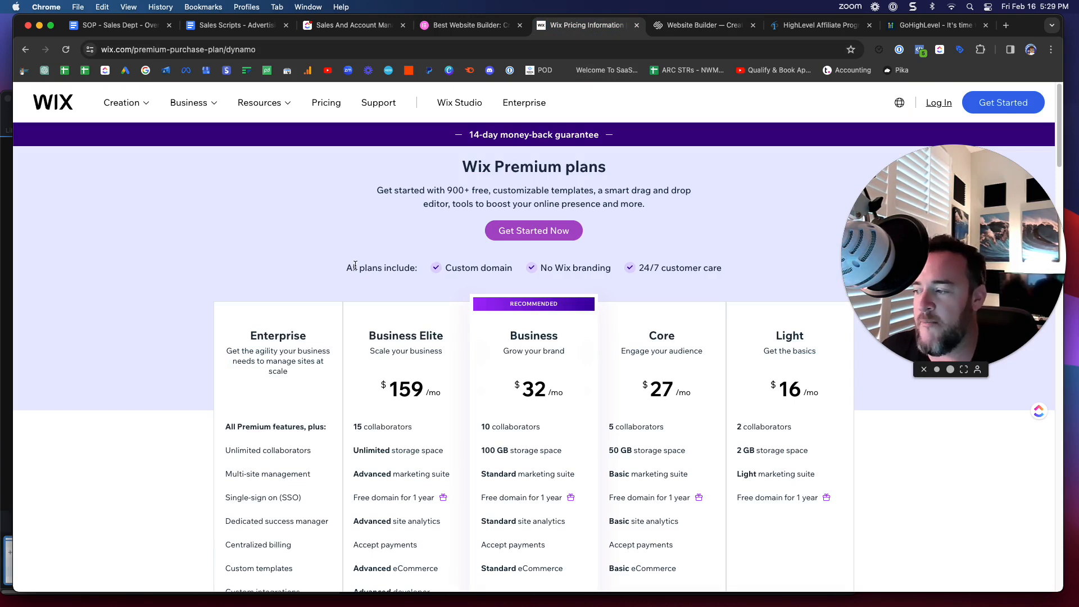
scroll("down", 3)
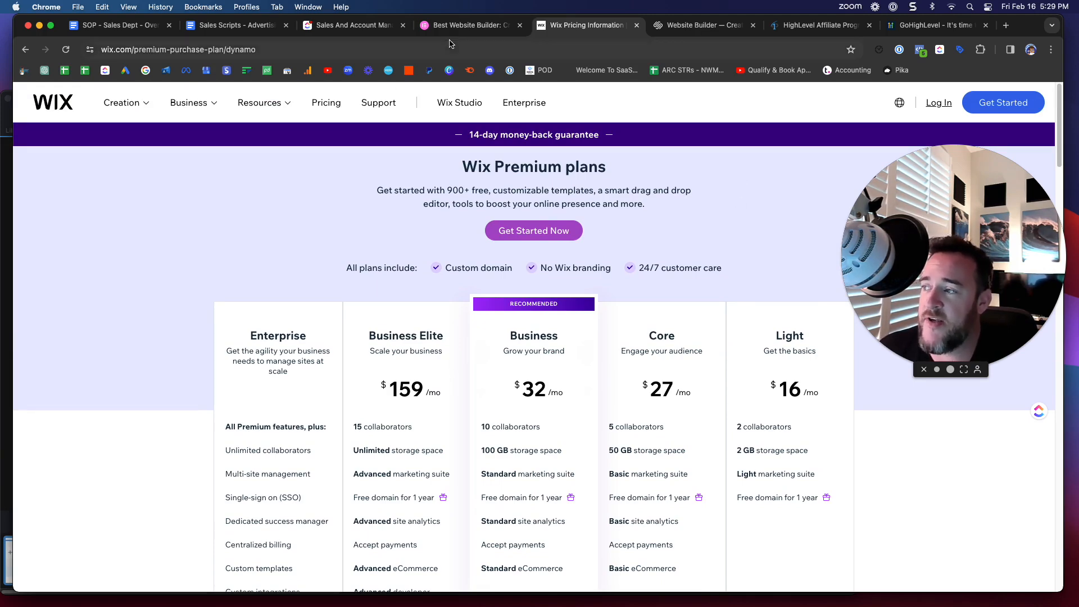
left_click(469, 24)
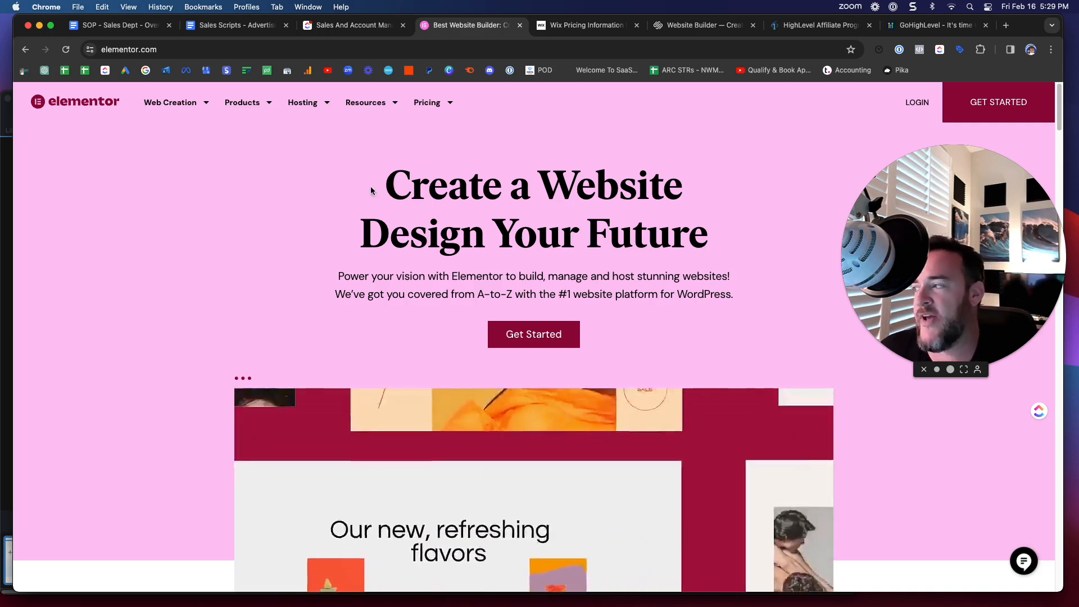
left_click(586, 25)
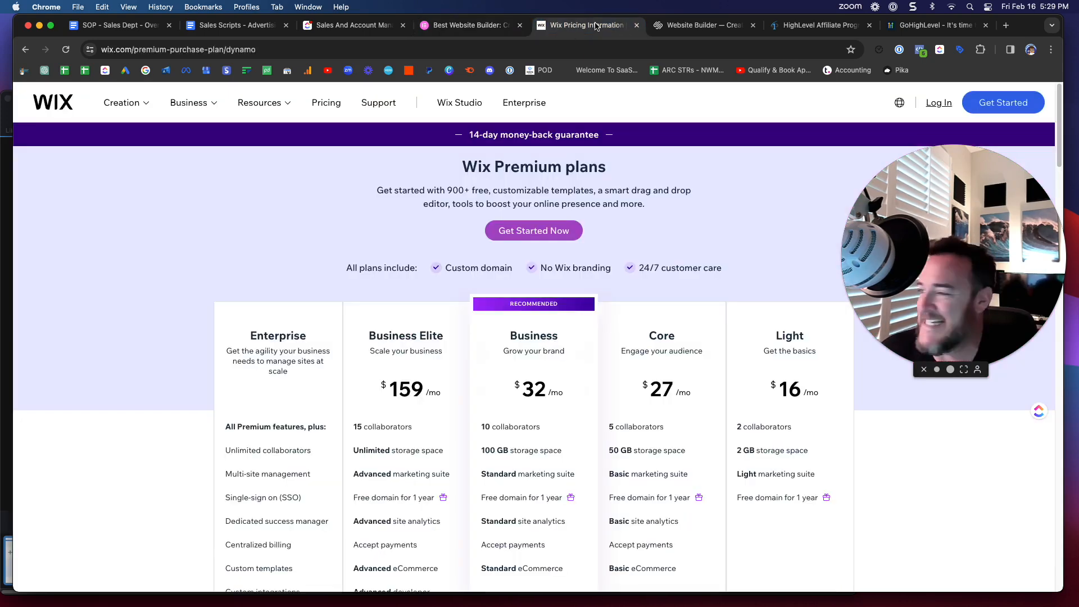
left_click(706, 25)
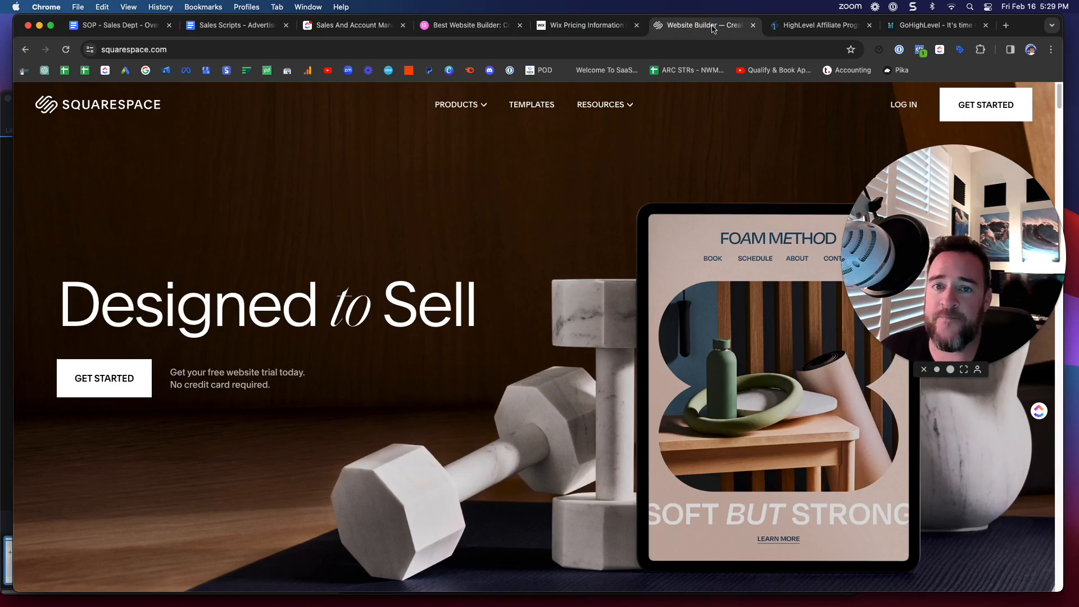
Switch to the GoHighLevel tab and bring its feature comparison table into view.
left_click(932, 24)
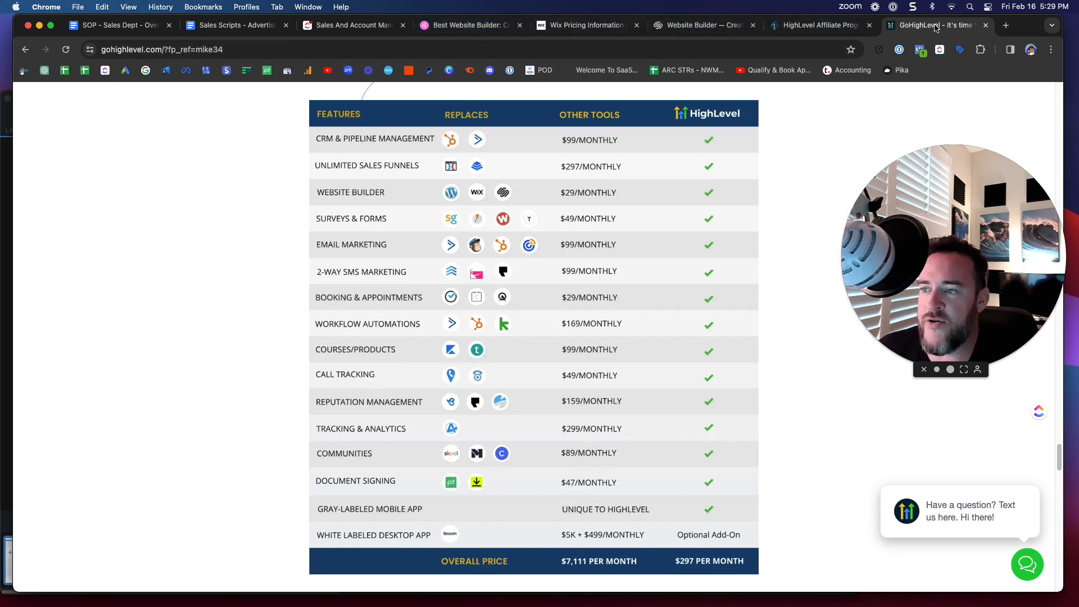
mouse_move(777, 229)
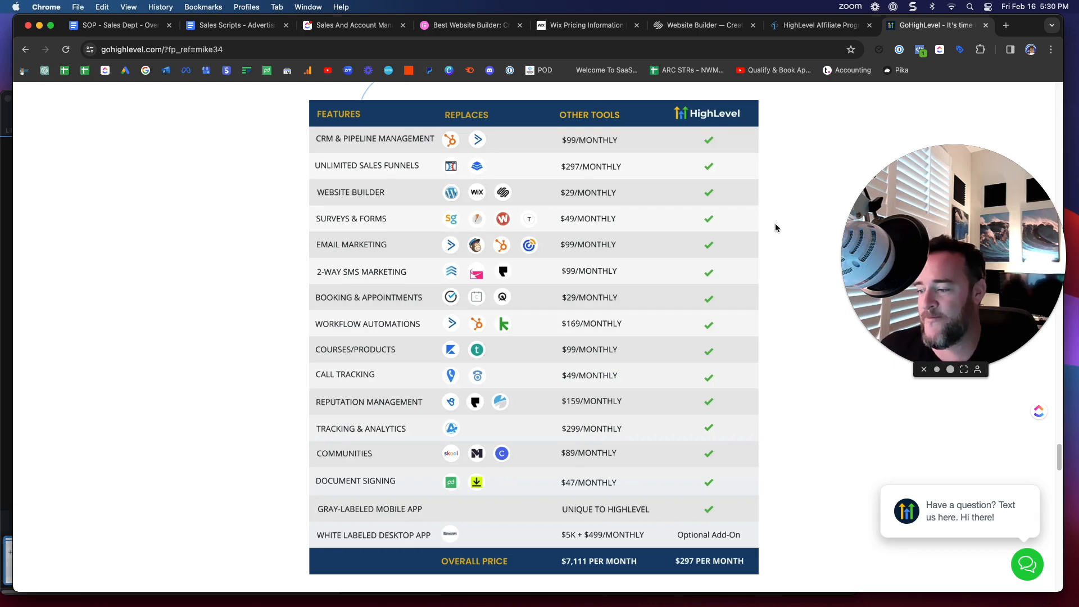
scroll("up", 3)
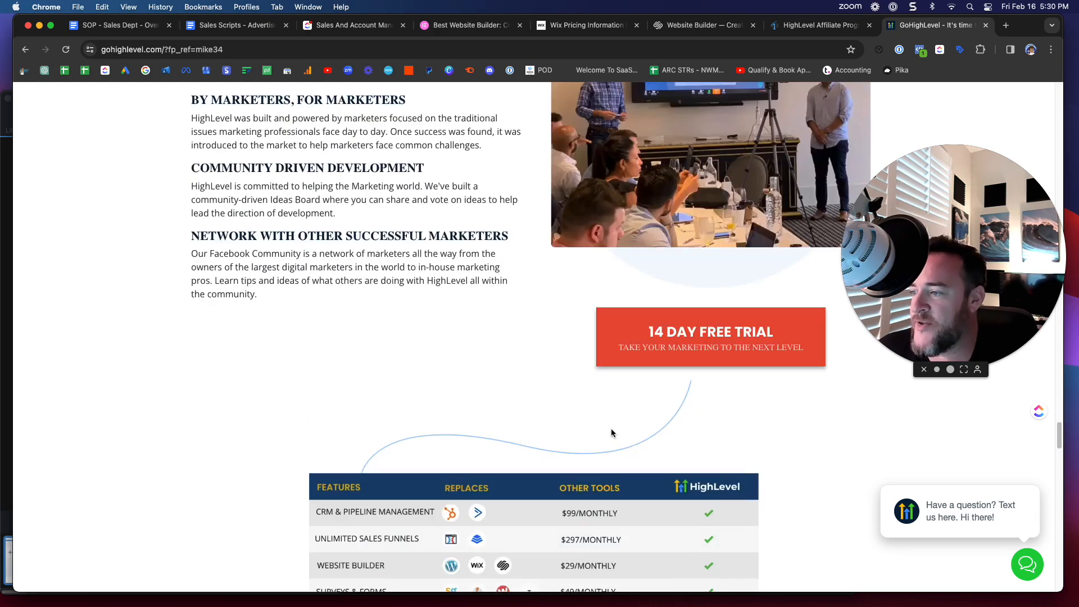
scroll("down", 3)
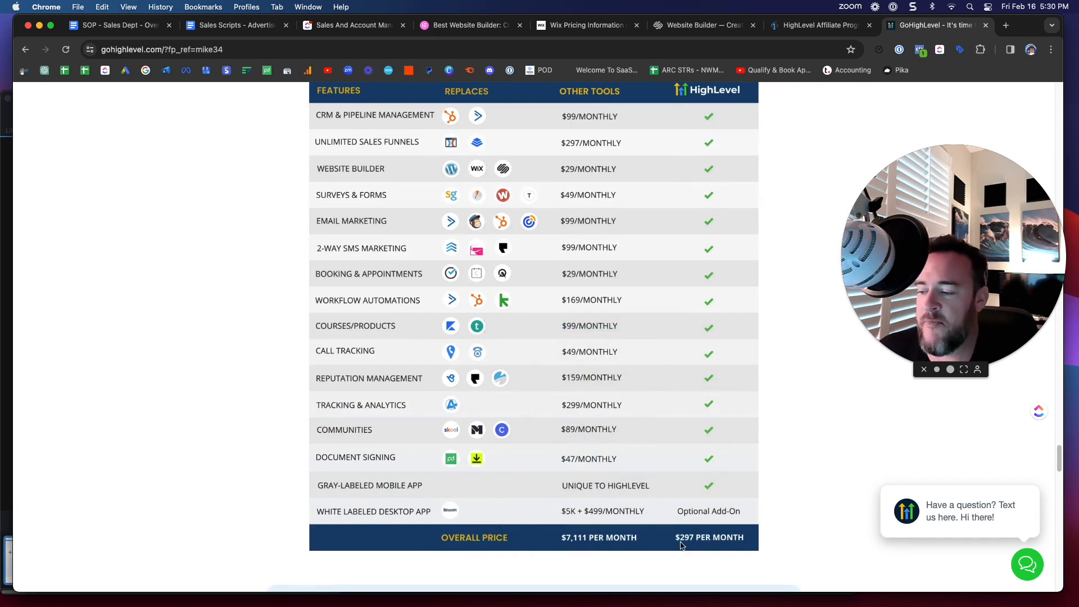
mouse_move(816, 427)
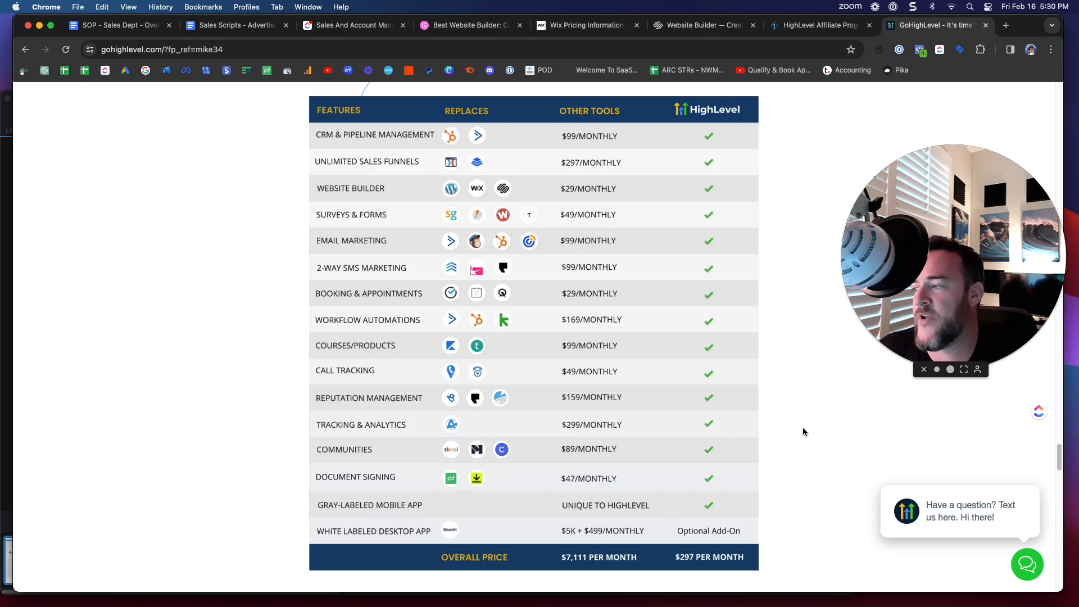
mouse_move(343, 184)
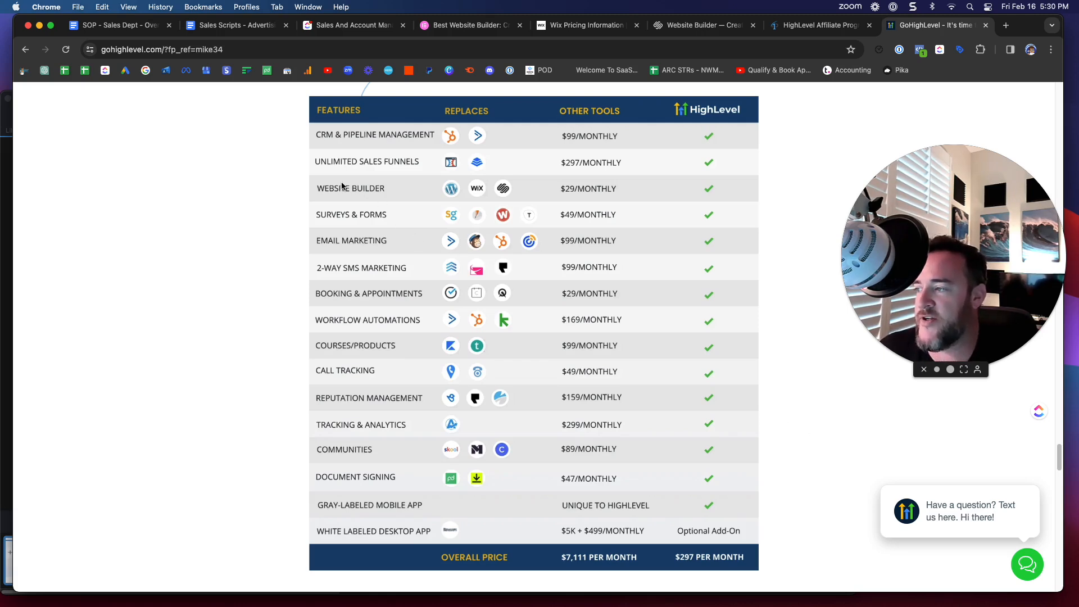
mouse_move(382, 191)
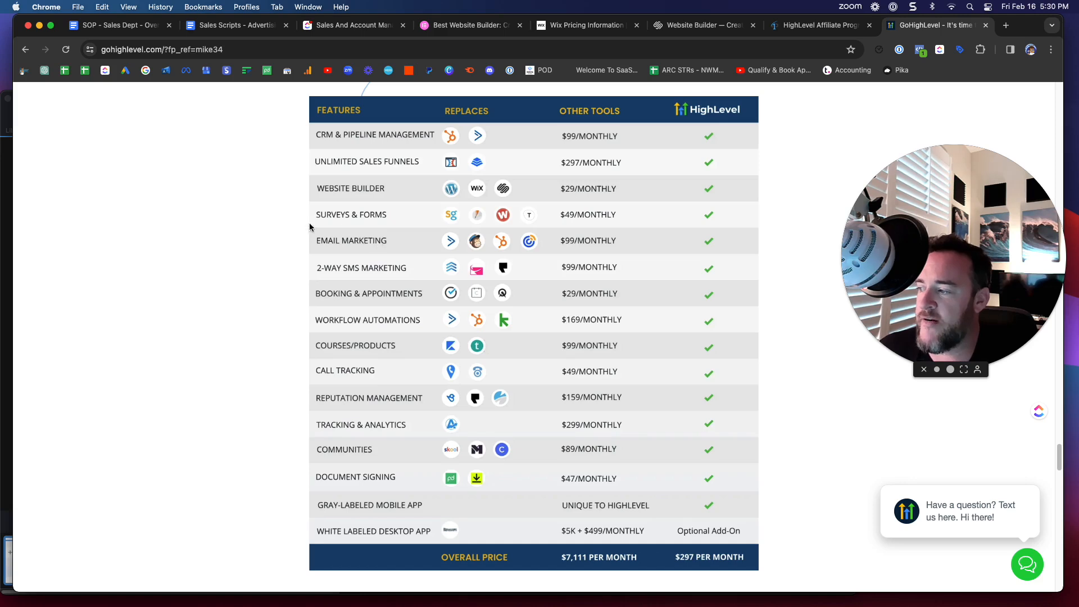
mouse_move(398, 298)
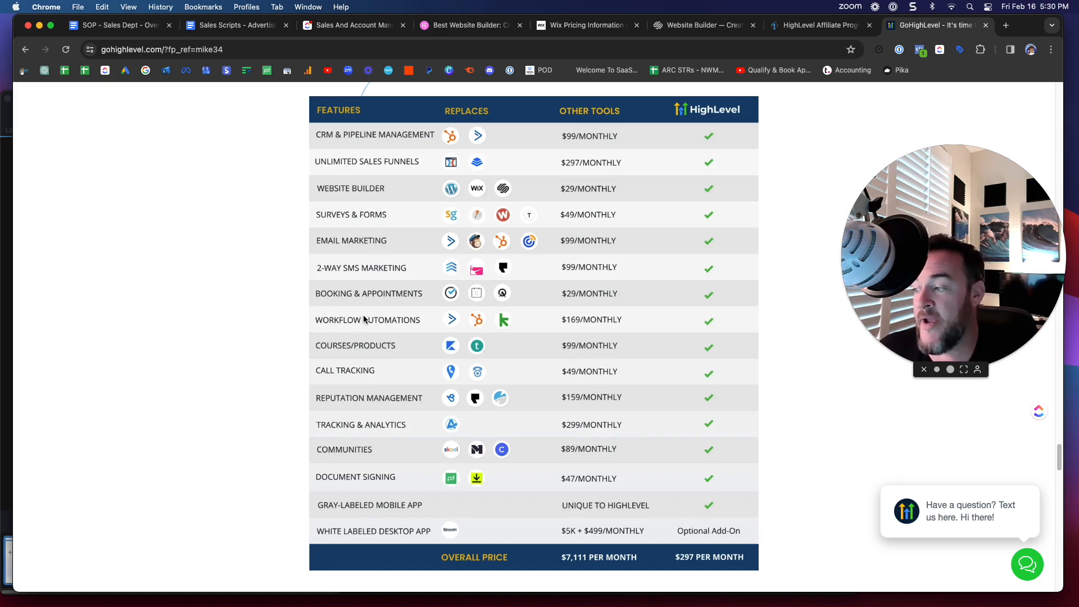
mouse_move(407, 344)
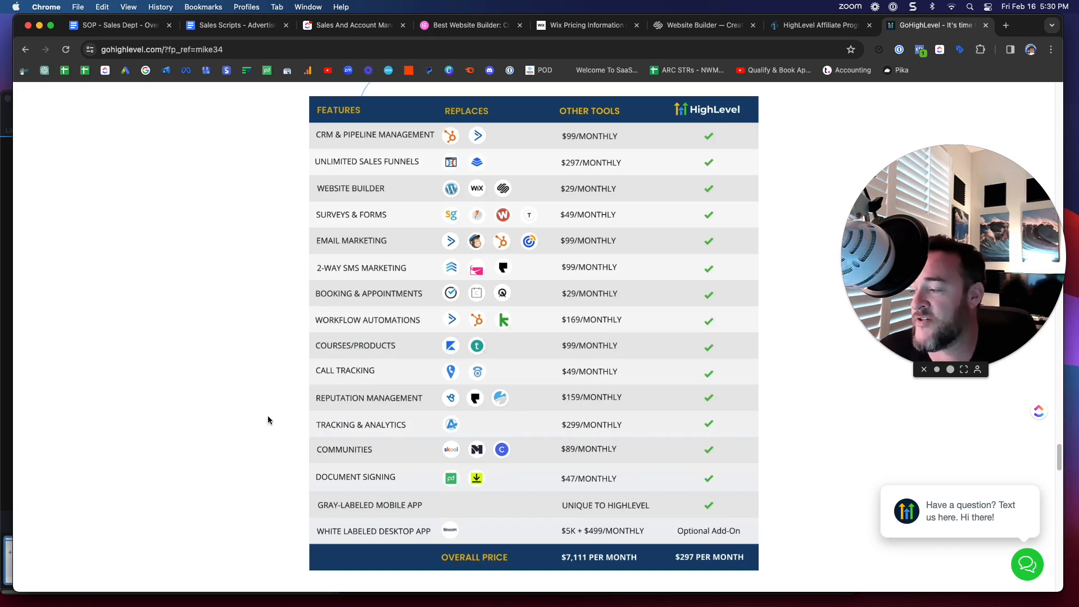
mouse_move(345, 425)
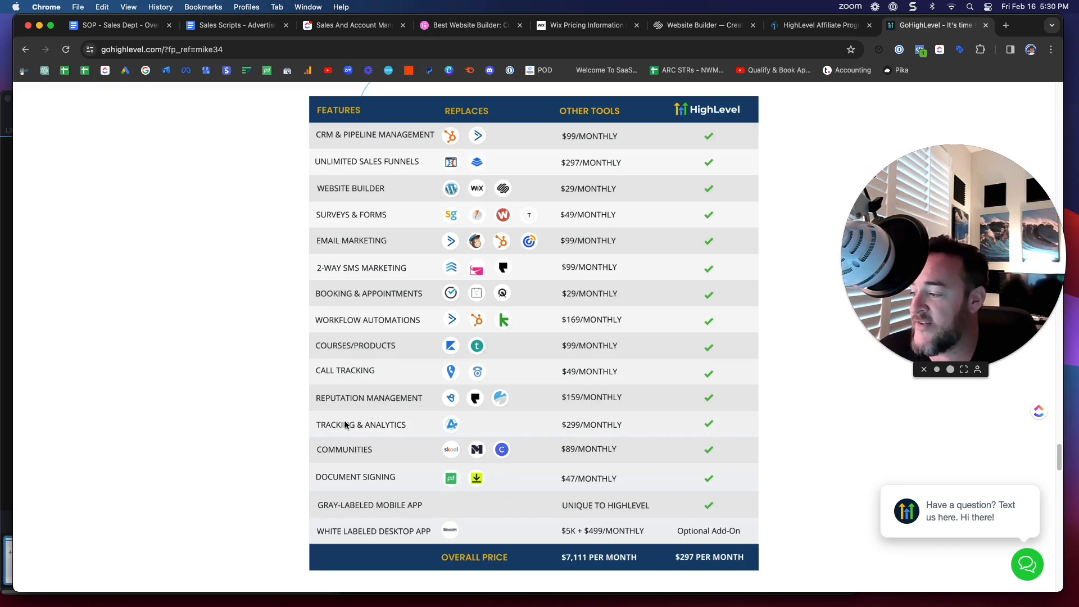
mouse_move(372, 476)
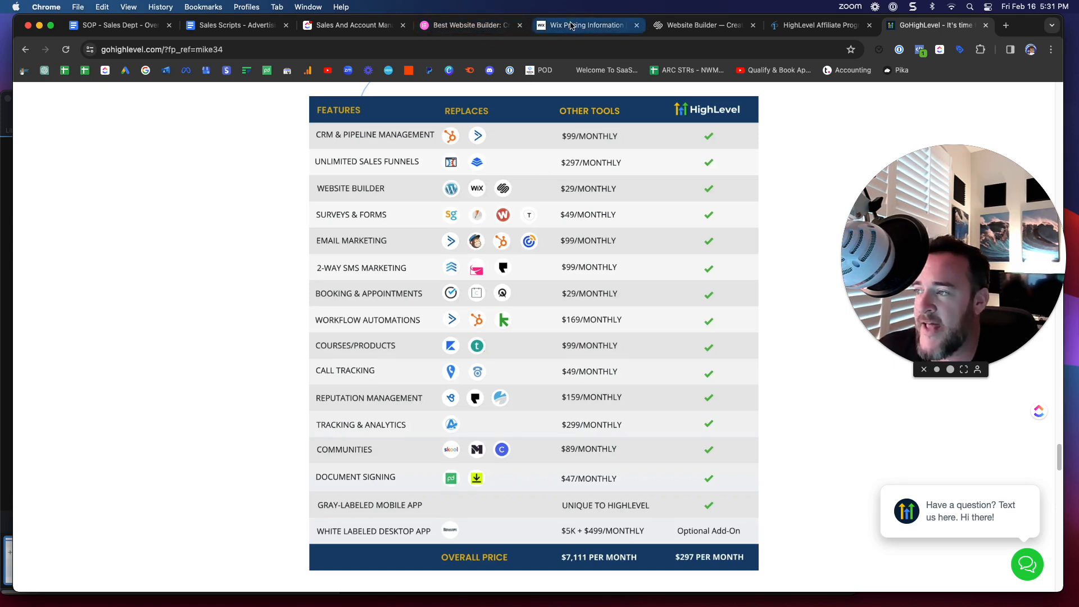
mouse_move(463, 25)
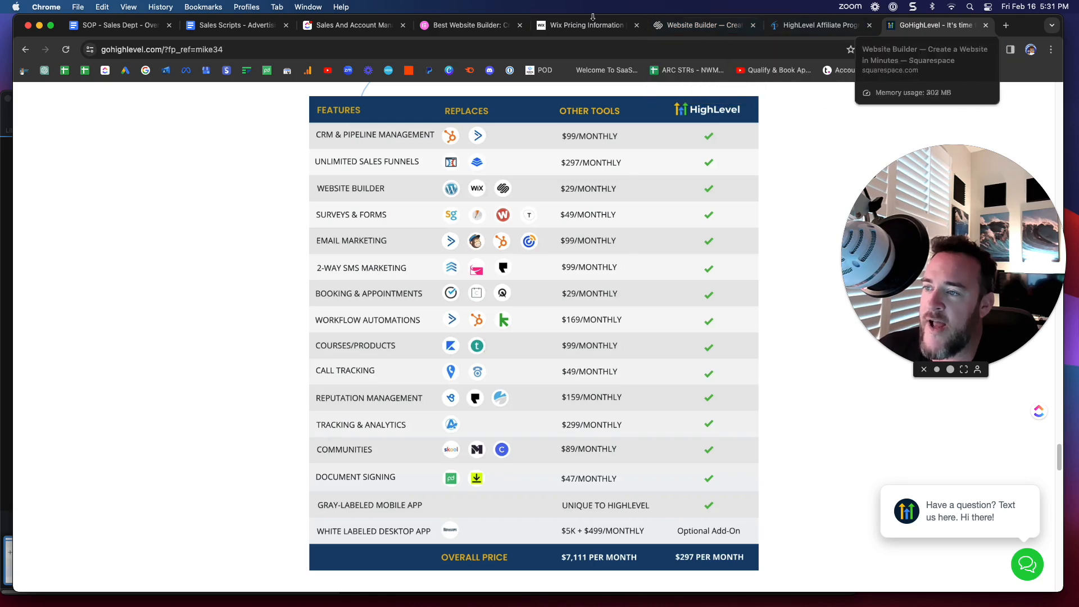
mouse_move(915, 27)
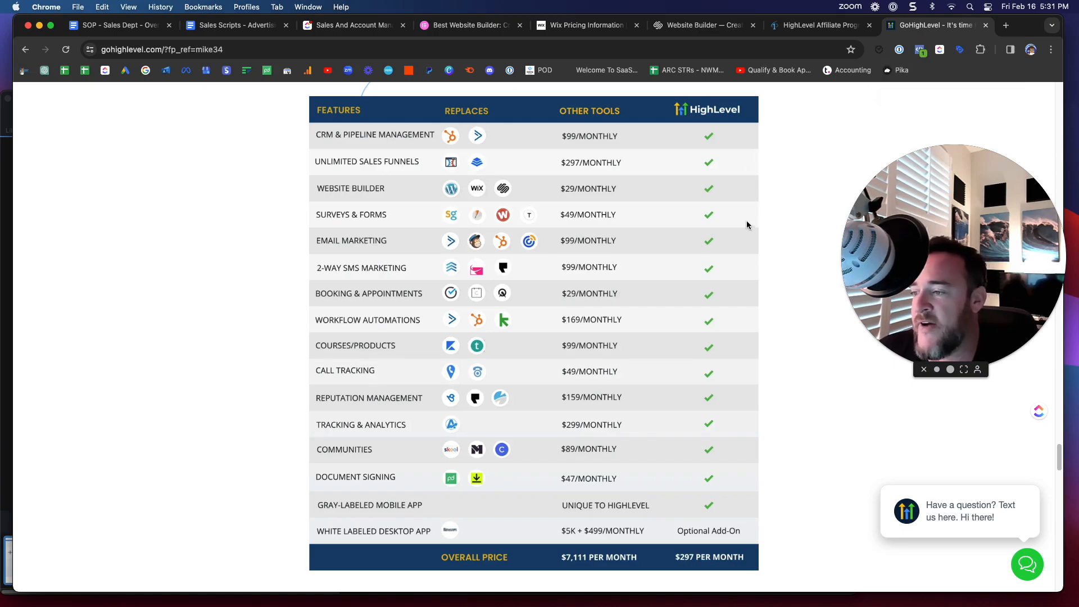
Scroll past the hero, course and Starter $97 / Unlimited $297 pricing sections to the comparison table.
scroll("down", 3)
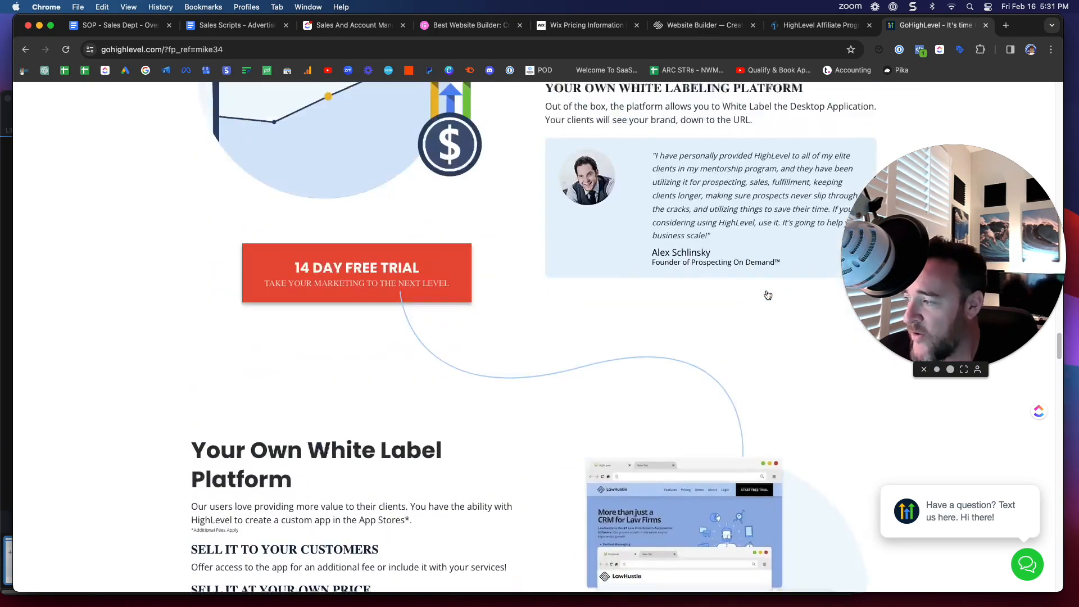
scroll("down", 3)
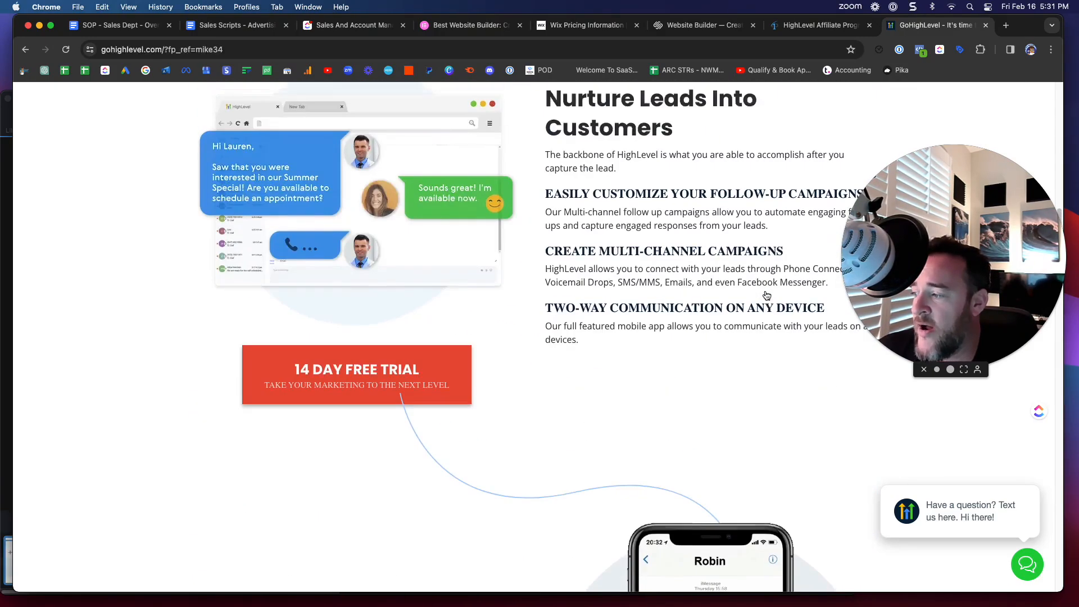
scroll("down", 3)
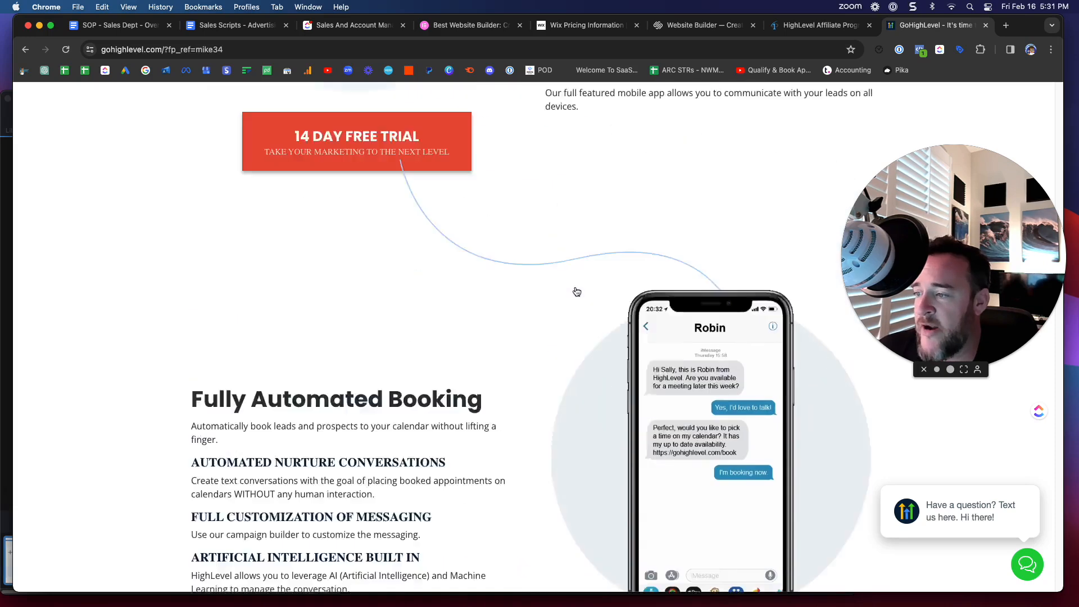
scroll("down", 3)
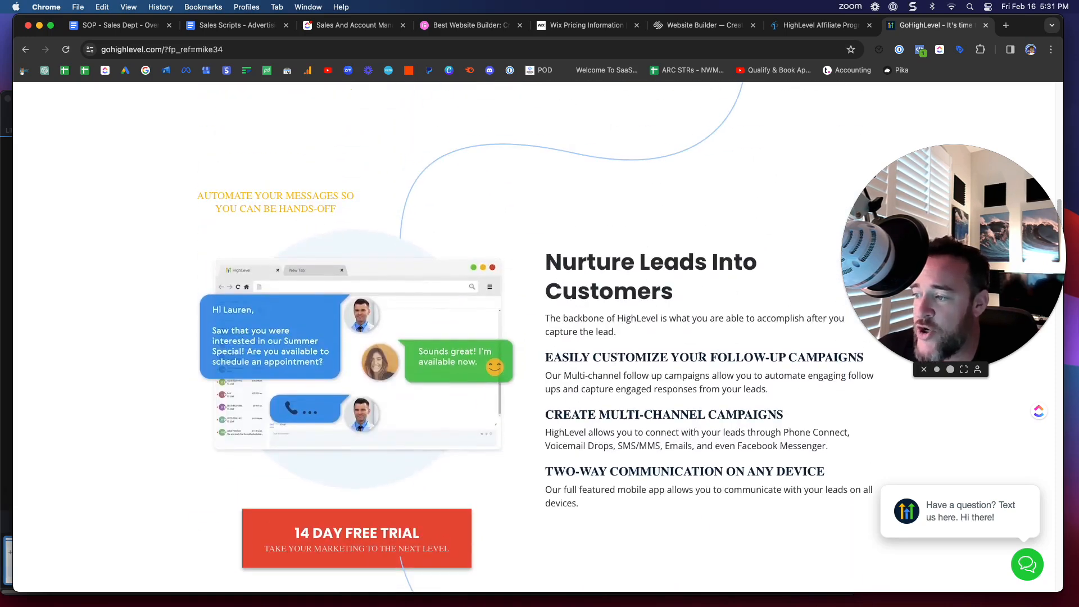
scroll("down", 3)
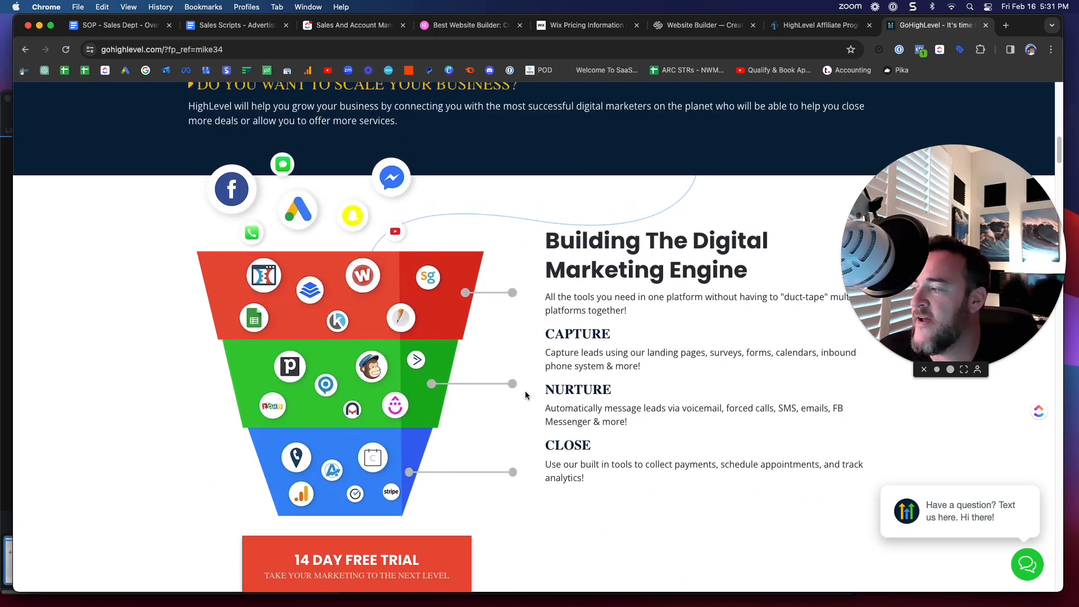
scroll("down", 3)
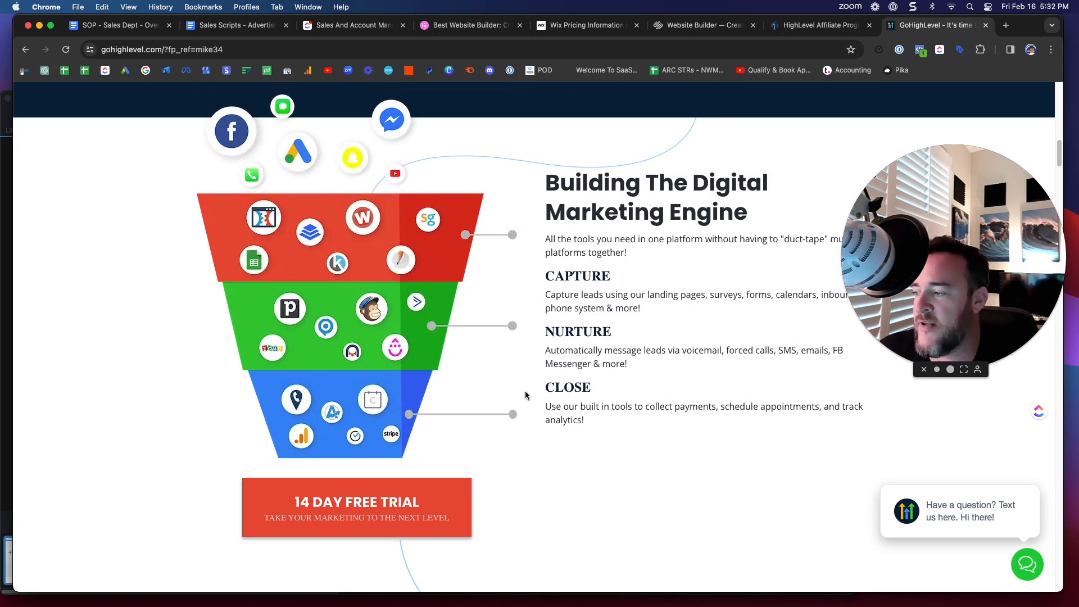
scroll("down", 3)
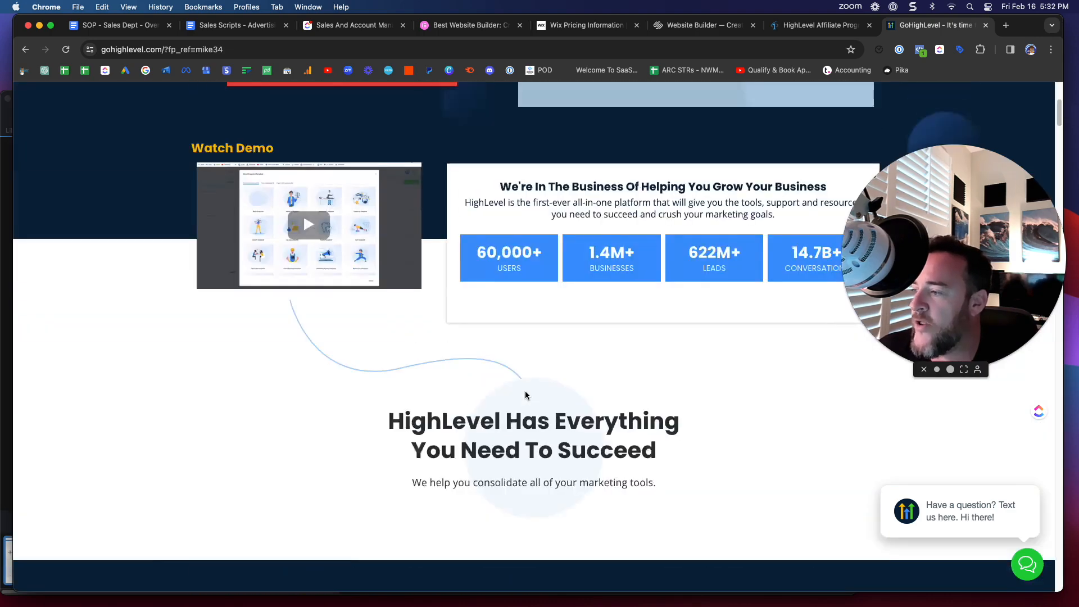
scroll("up", 3)
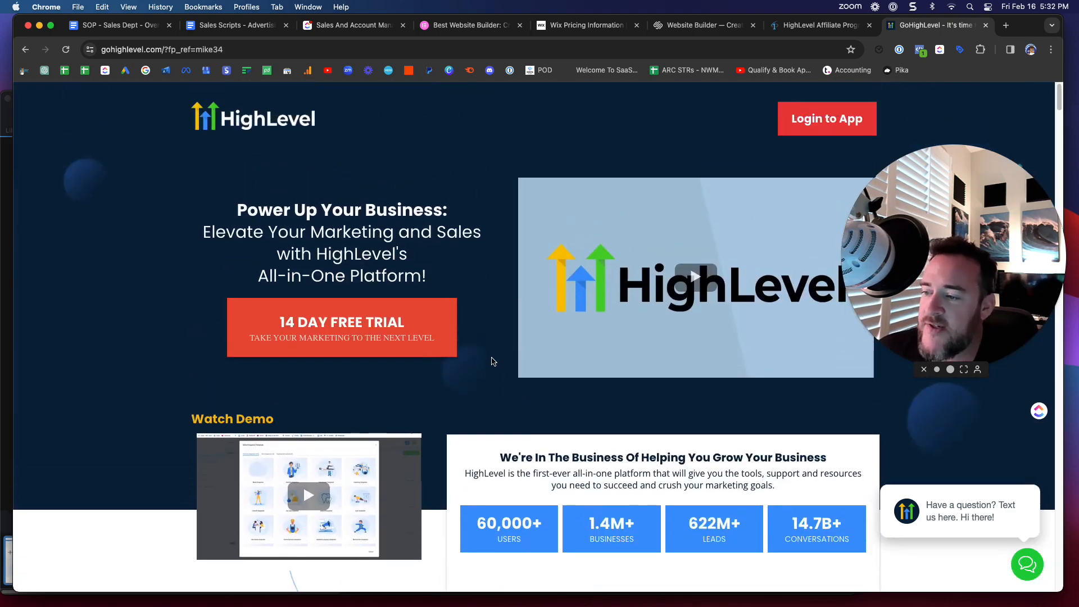
mouse_move(507, 274)
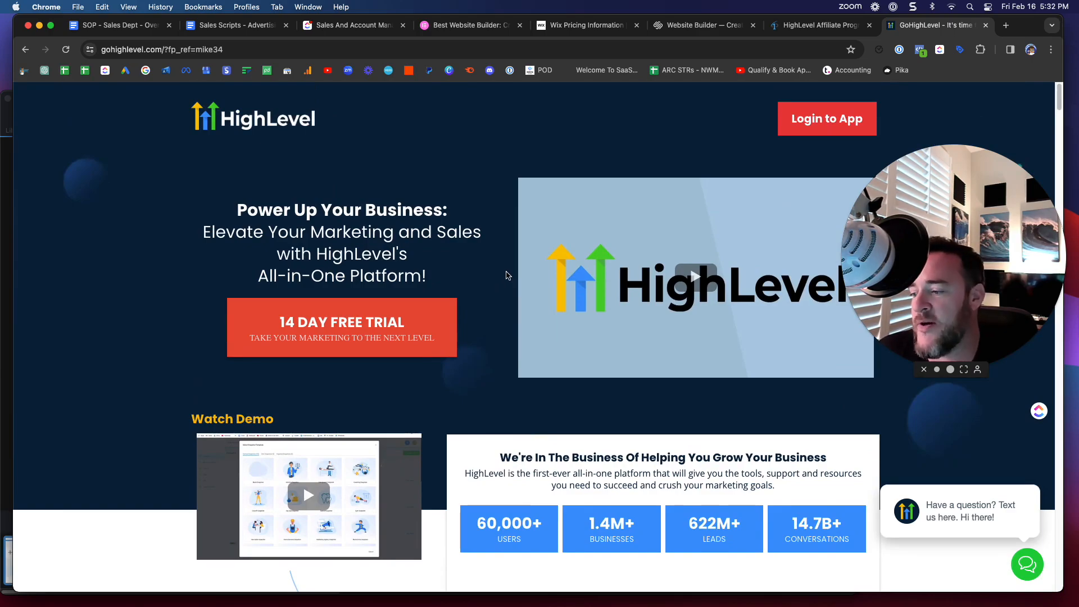
scroll("down", 3)
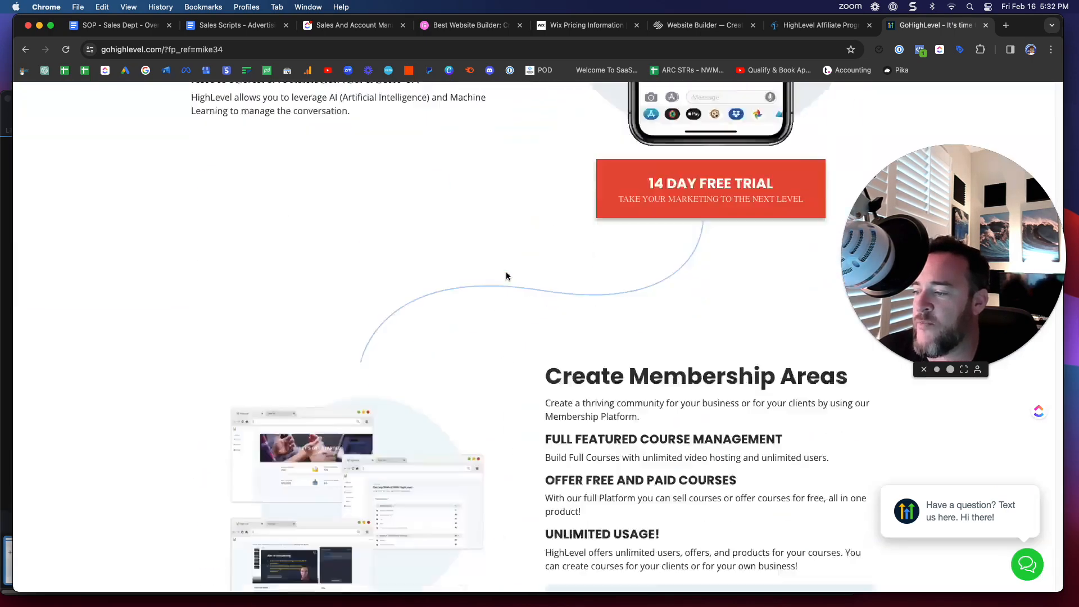
scroll("down", 3)
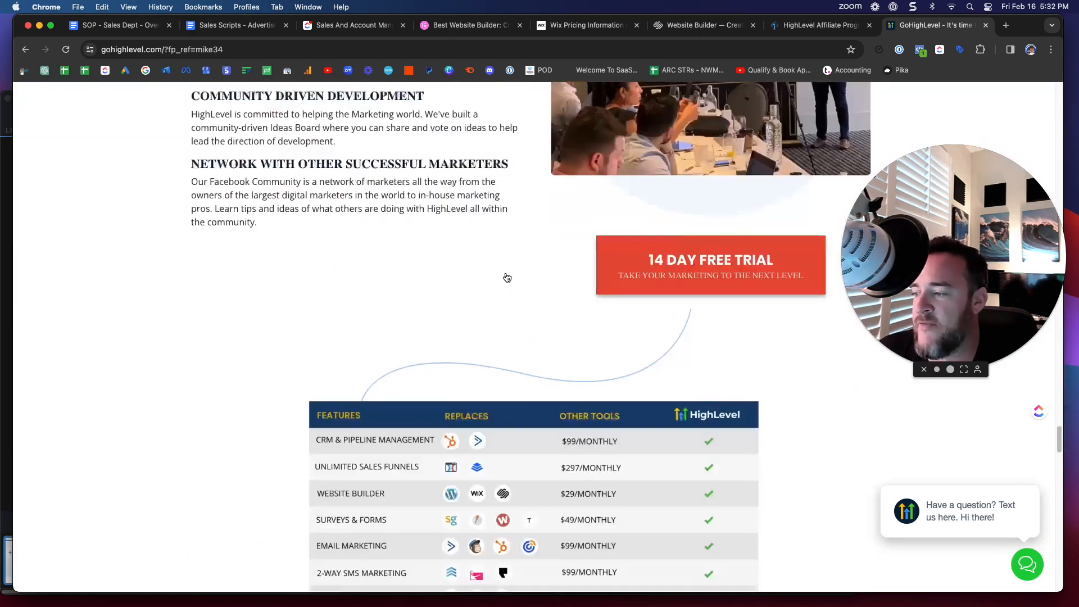
scroll("down", 3)
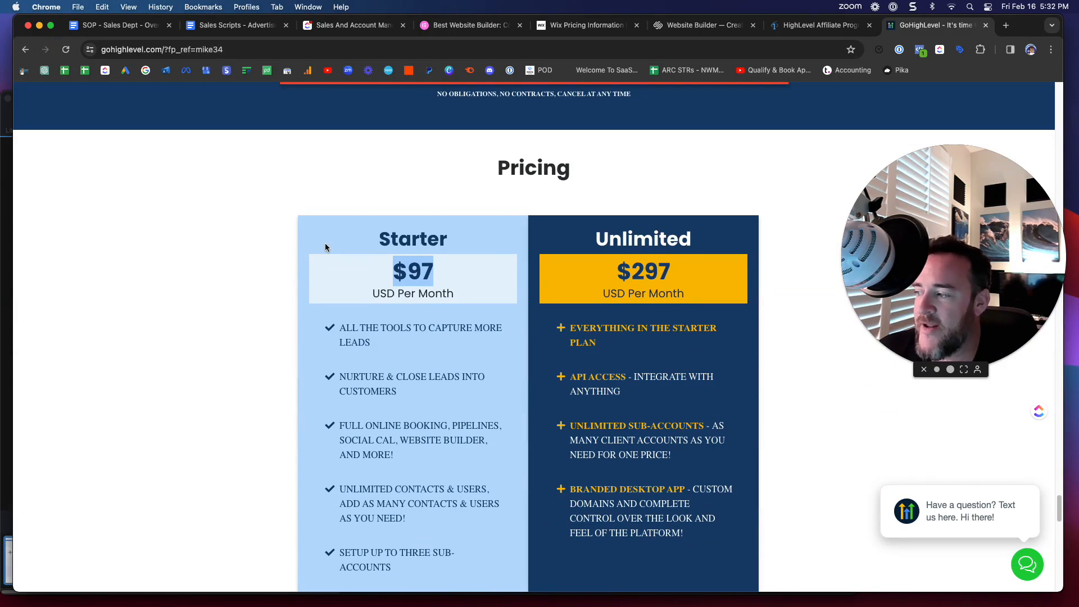
scroll("down", 3)
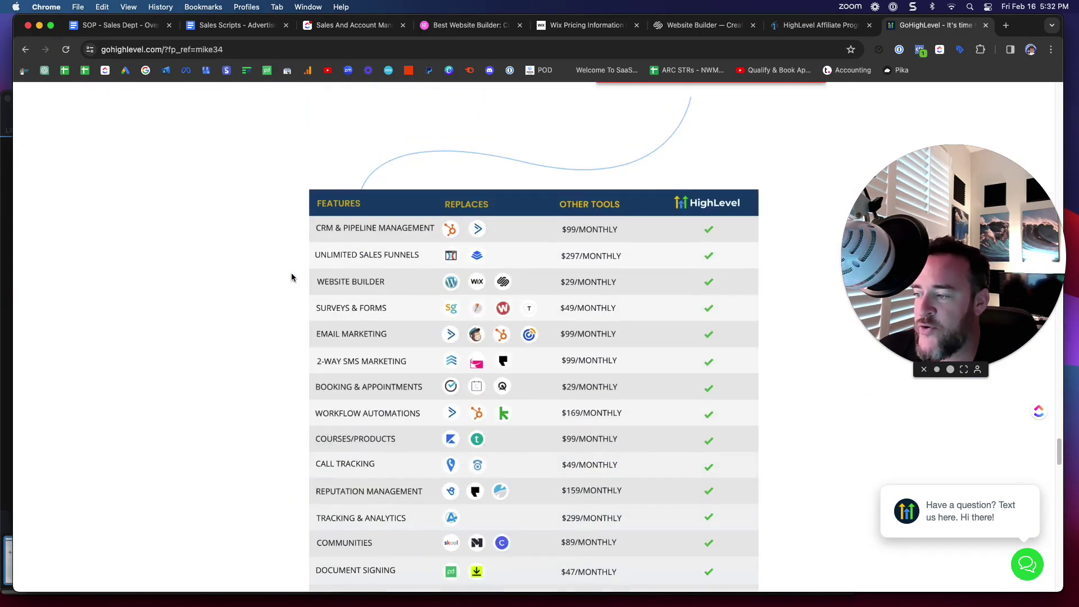
Scroll so the whole table shows, ending with $7,111 per month versus $297 overall prices.
scroll("down", 3)
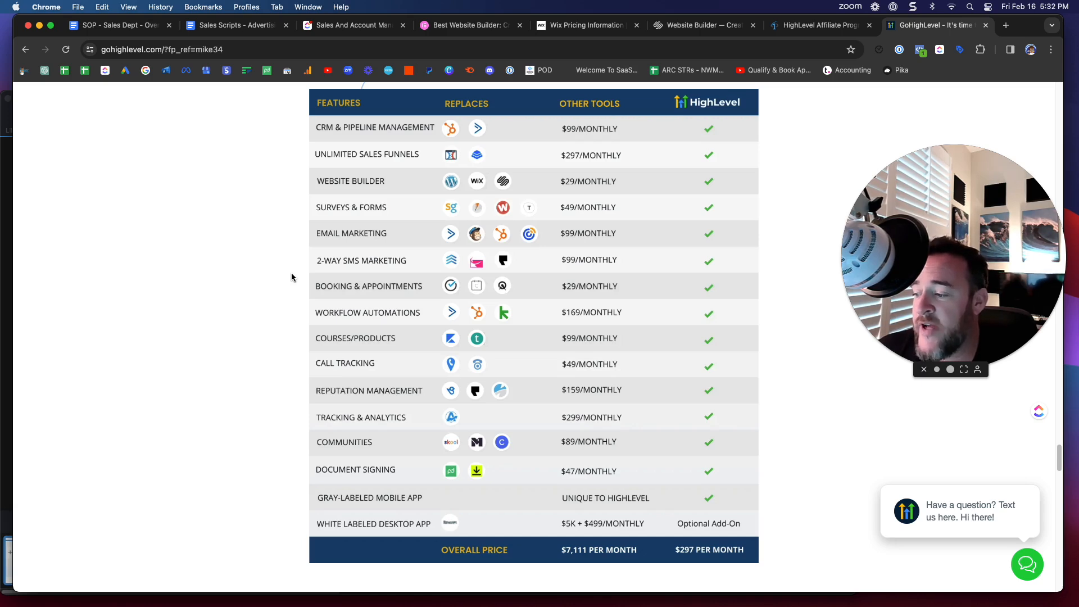
mouse_move(291, 291)
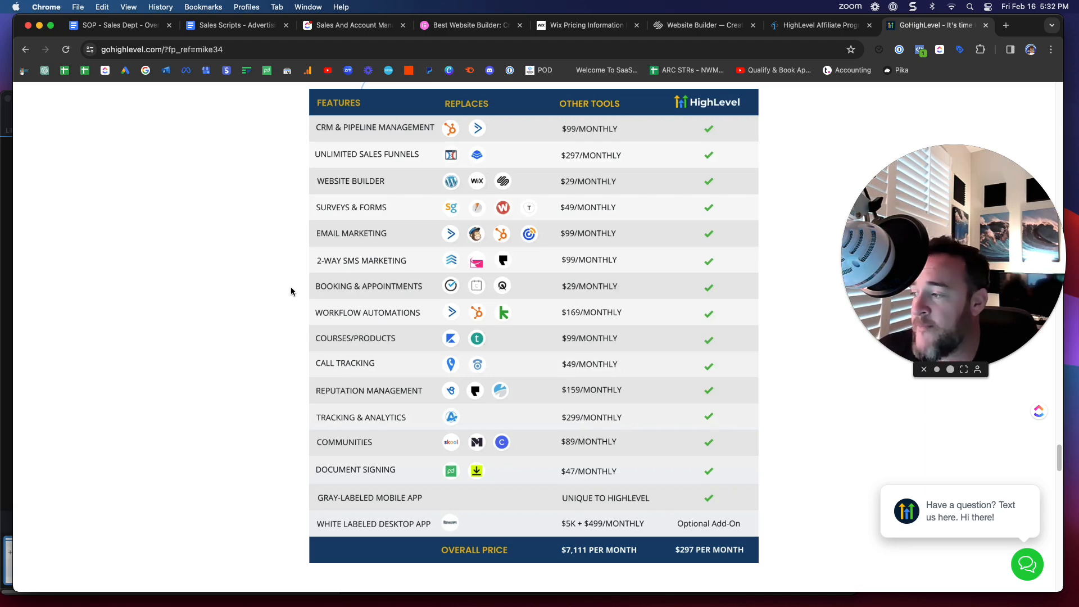
mouse_move(366, 152)
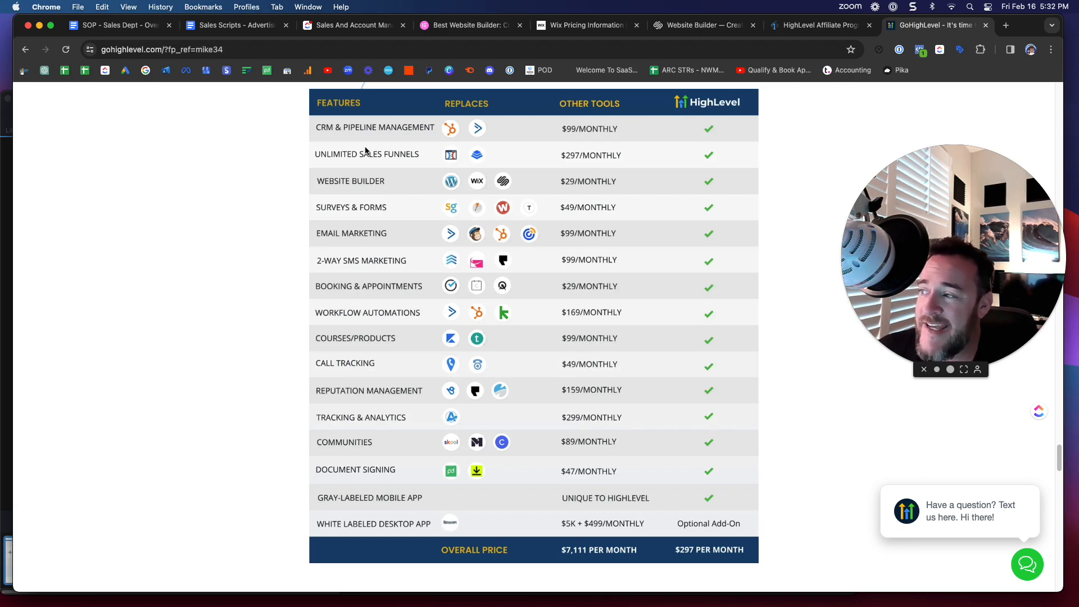
Switch to Squarespace, briefly to the Wix Premium plans tab, then back to Squarespace.
left_click(699, 25)
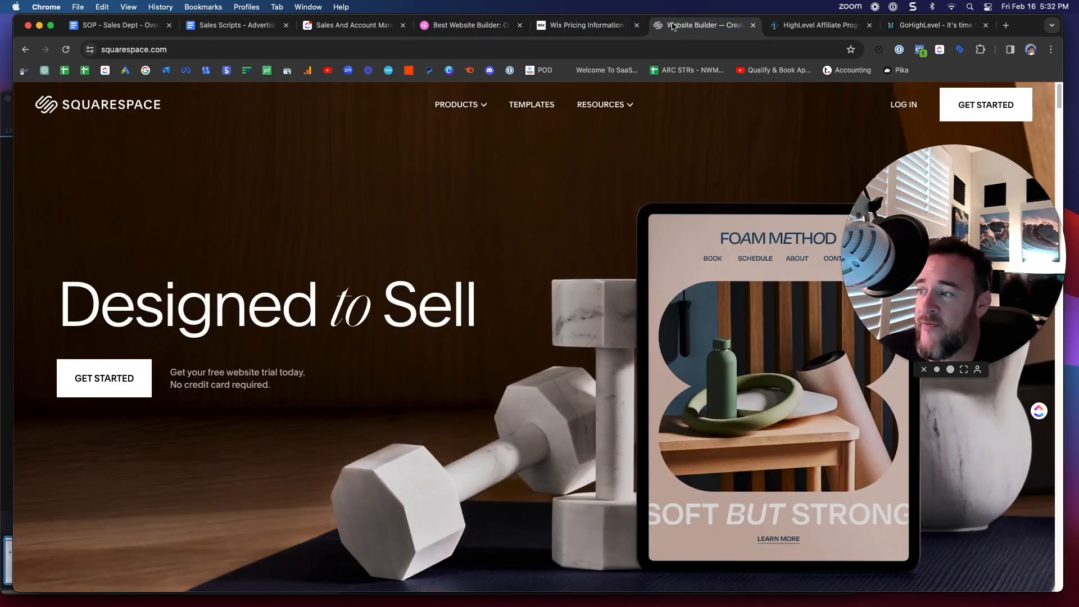
left_click(584, 25)
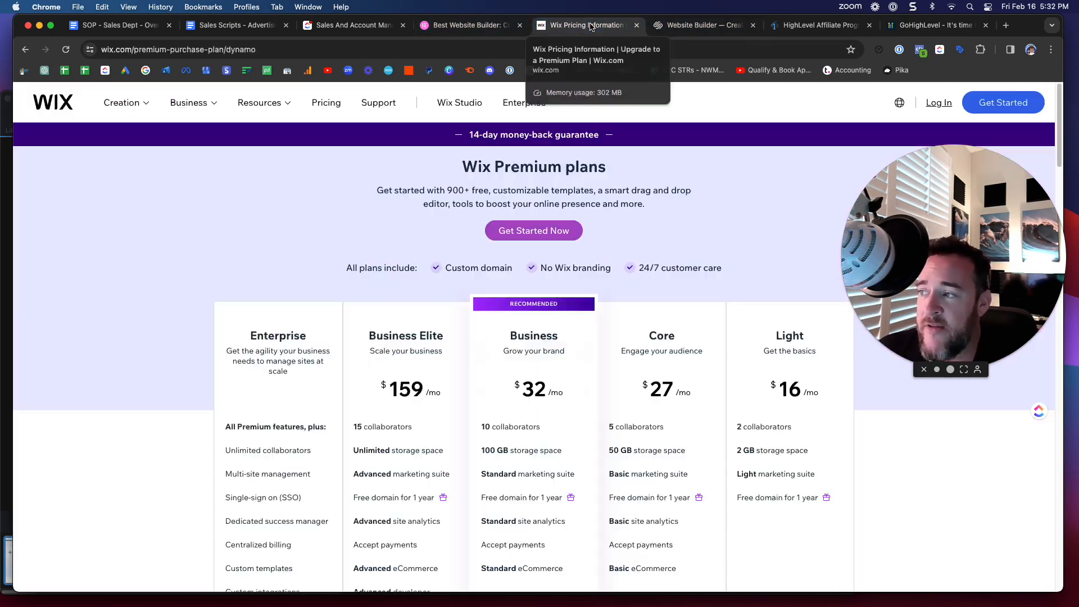
left_click(701, 24)
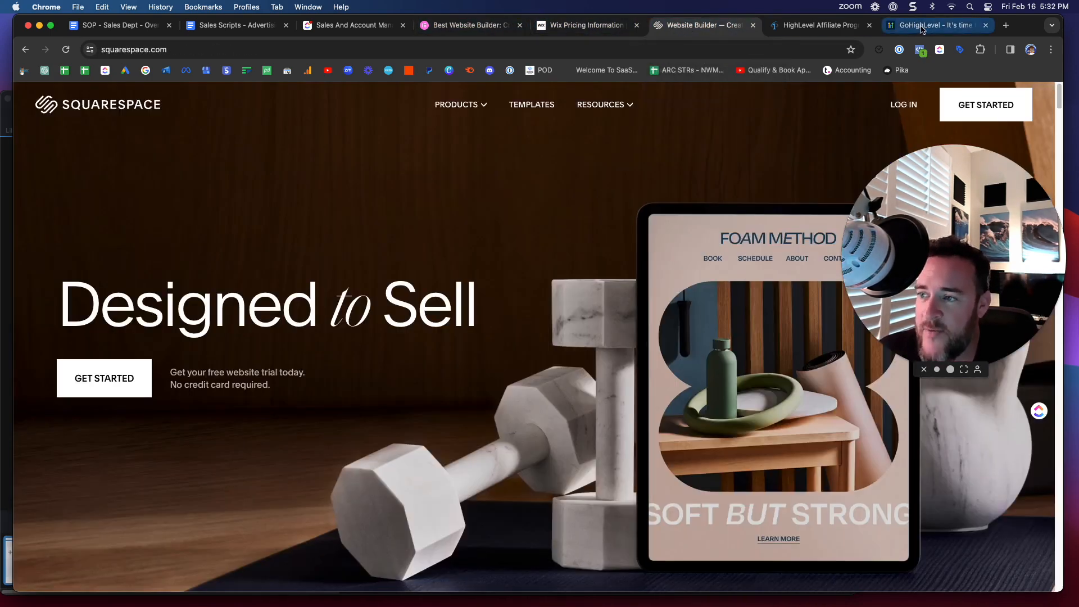
Return to the GoHighLevel tab showing the $7,111 versus $297 comparison table.
left_click(935, 25)
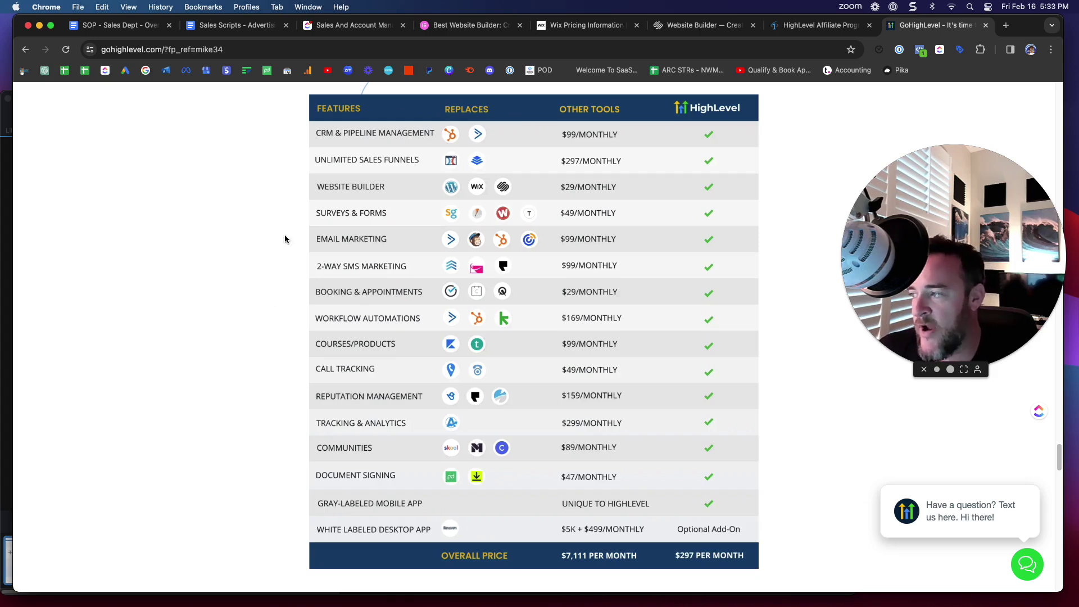
mouse_move(391, 135)
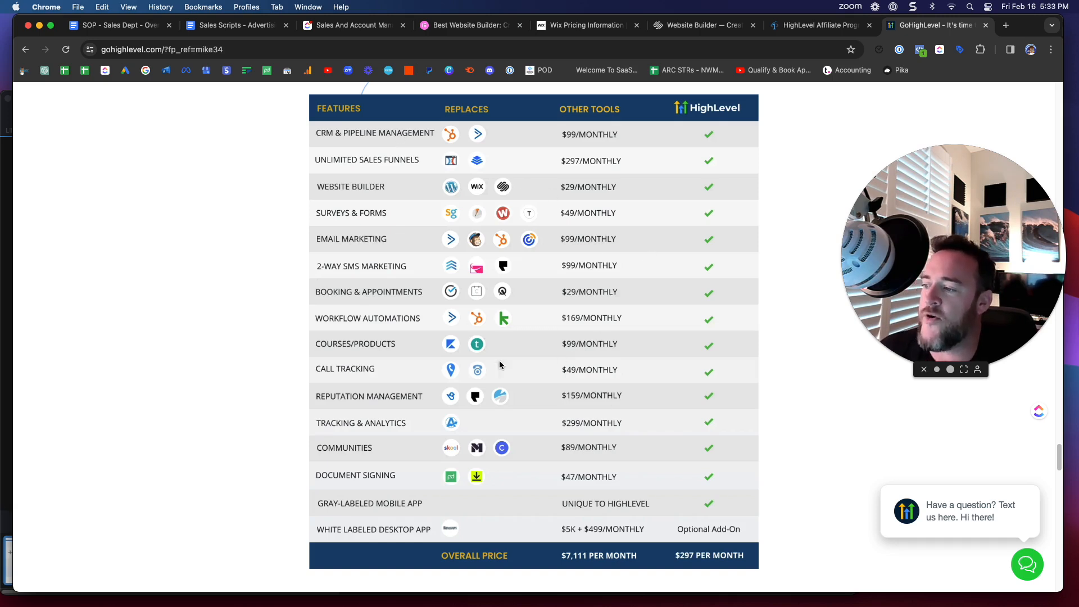
mouse_move(580, 323)
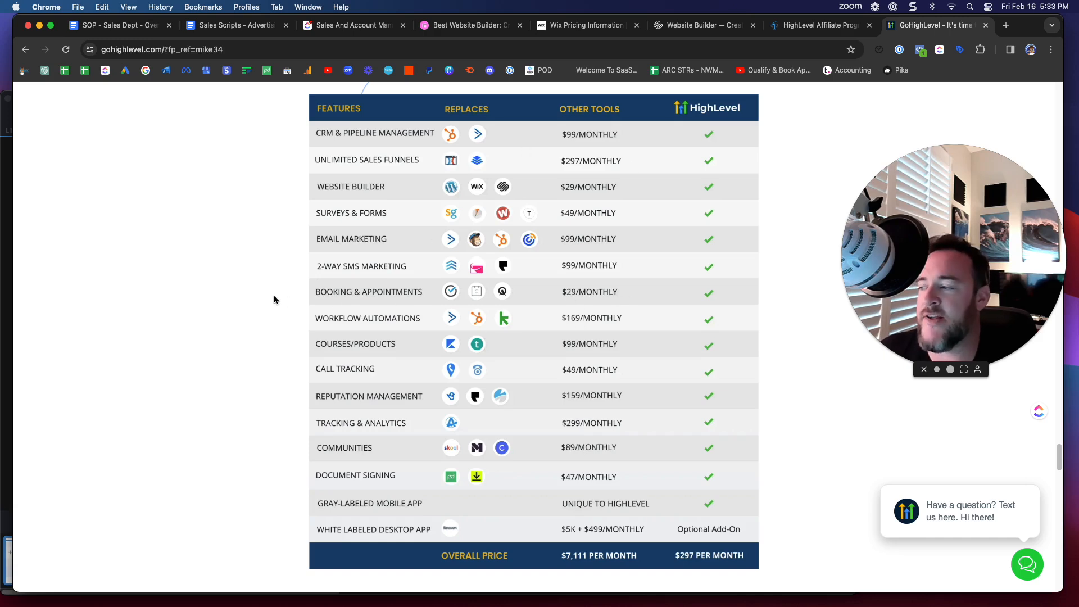
mouse_move(299, 311)
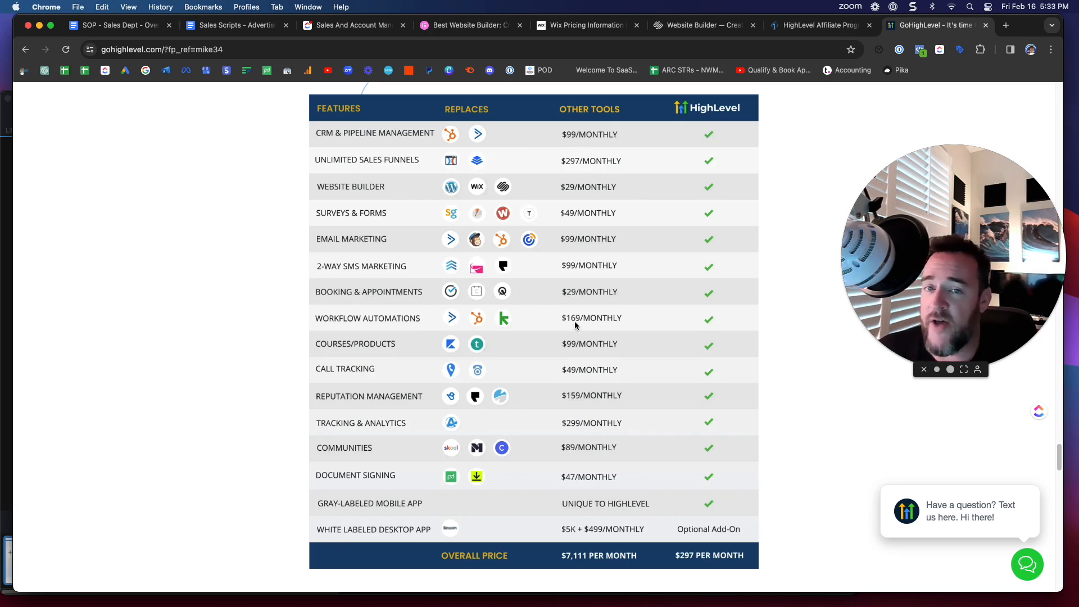
mouse_move(299, 325)
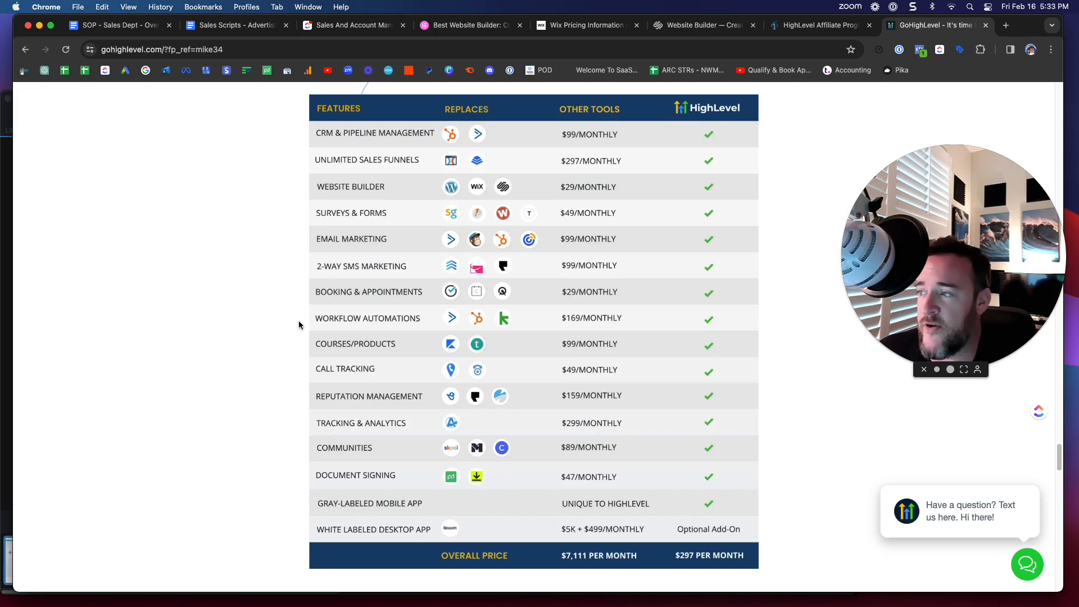
mouse_move(481, 25)
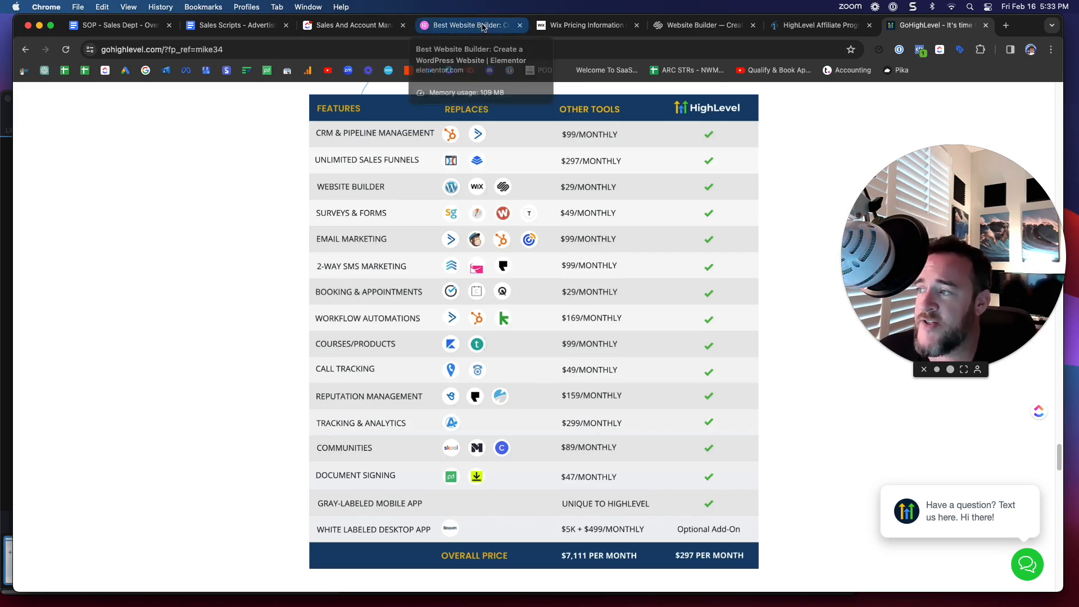
Visit the Elementor homepage, then return to Squarespace's 'Designed to Sell' homepage.
left_click(471, 25)
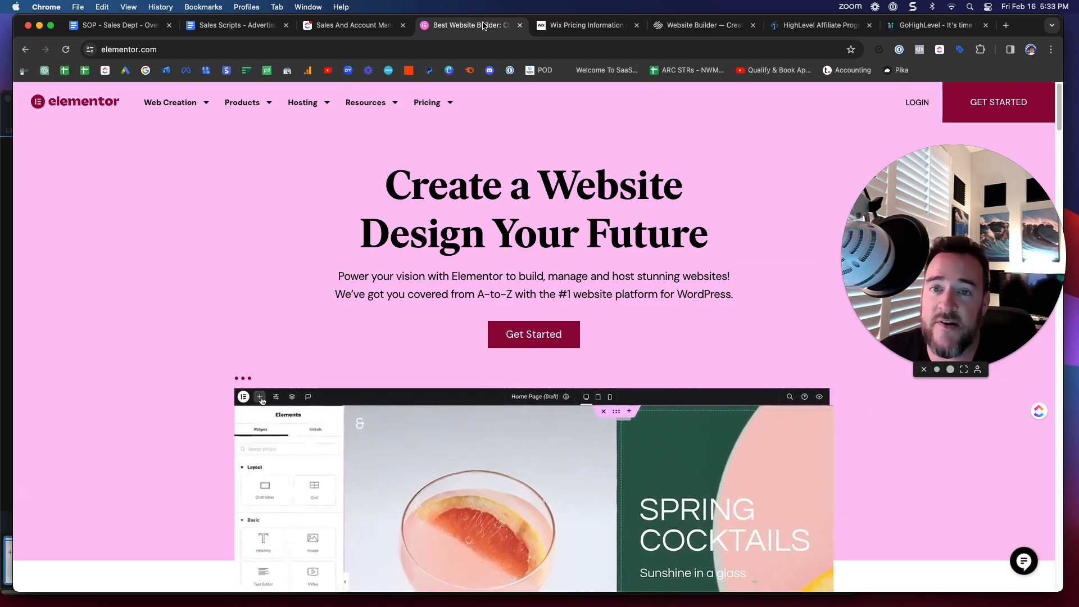
left_click(586, 25)
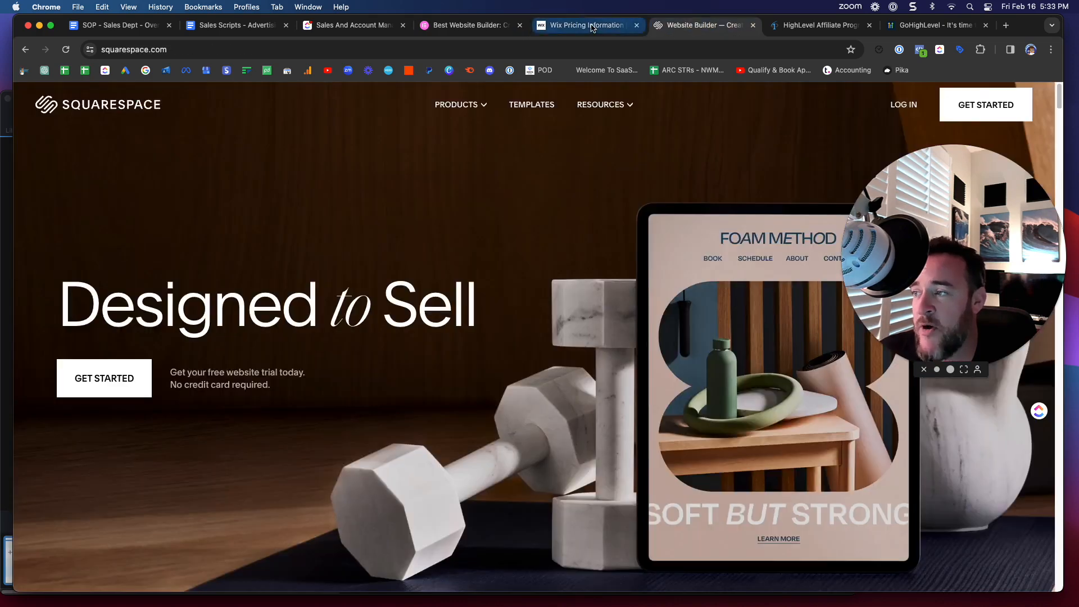
Return to GoHighLevel's comparison table showing $7,111 versus $297 per month.
left_click(929, 25)
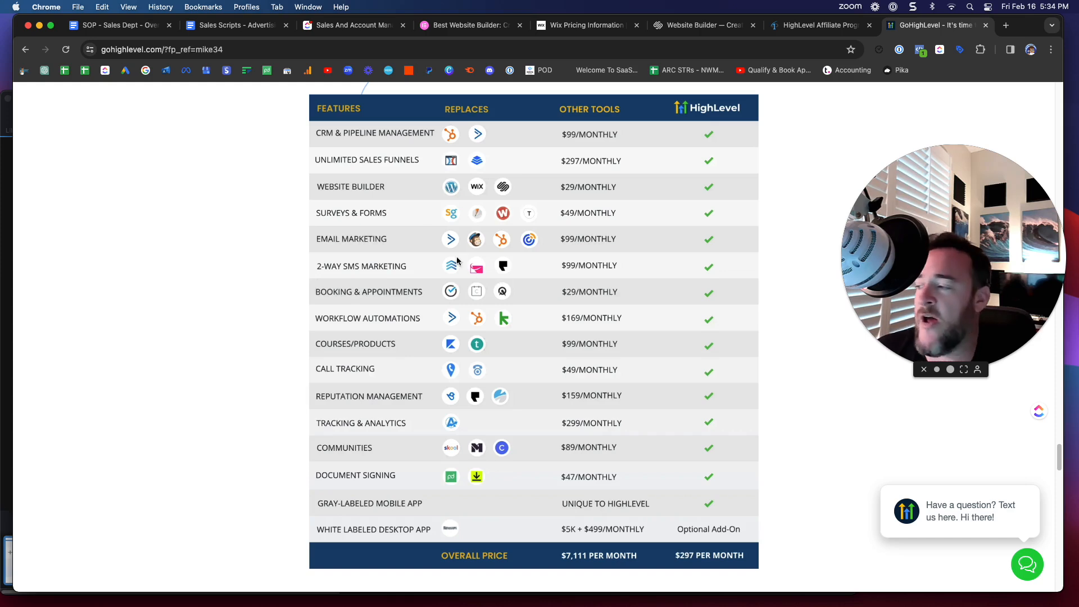
mouse_move(420, 231)
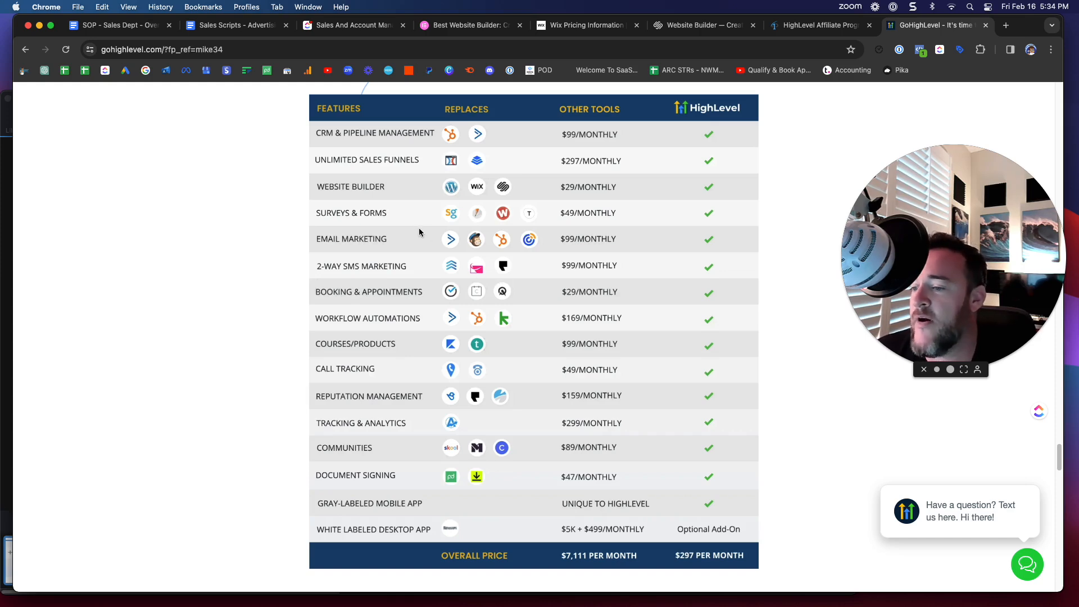